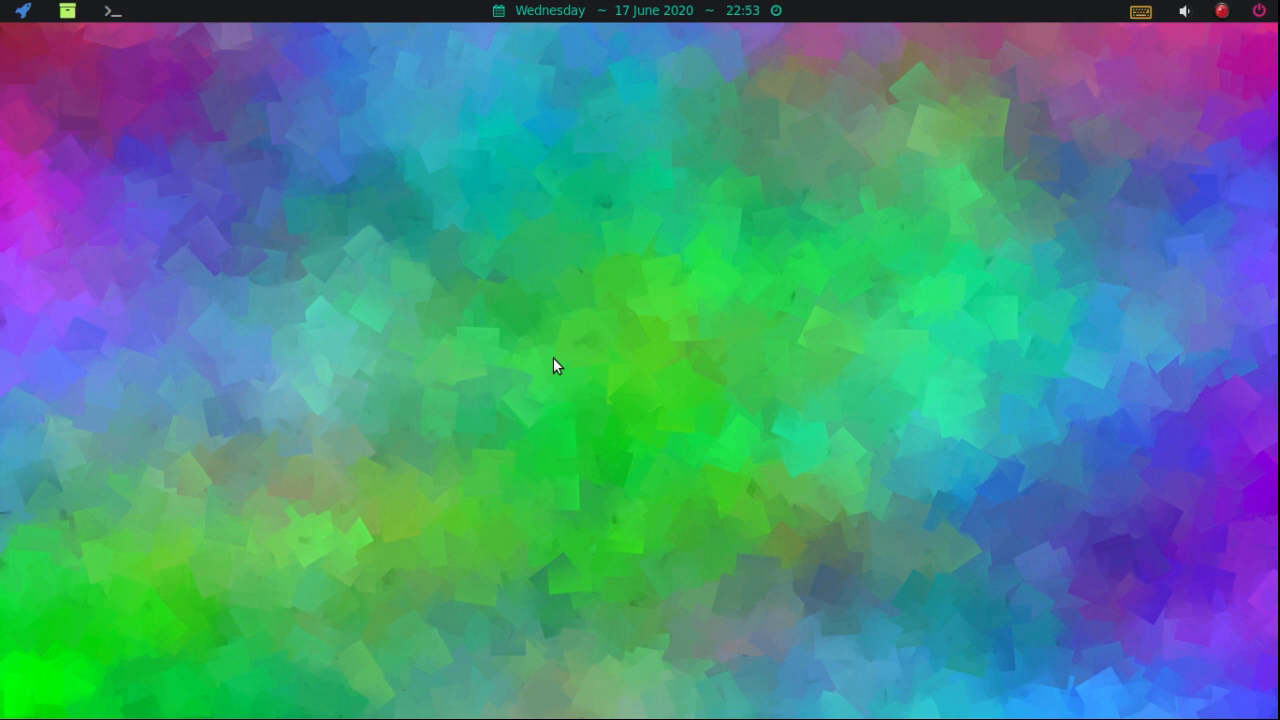
mouse_move(448, 228)
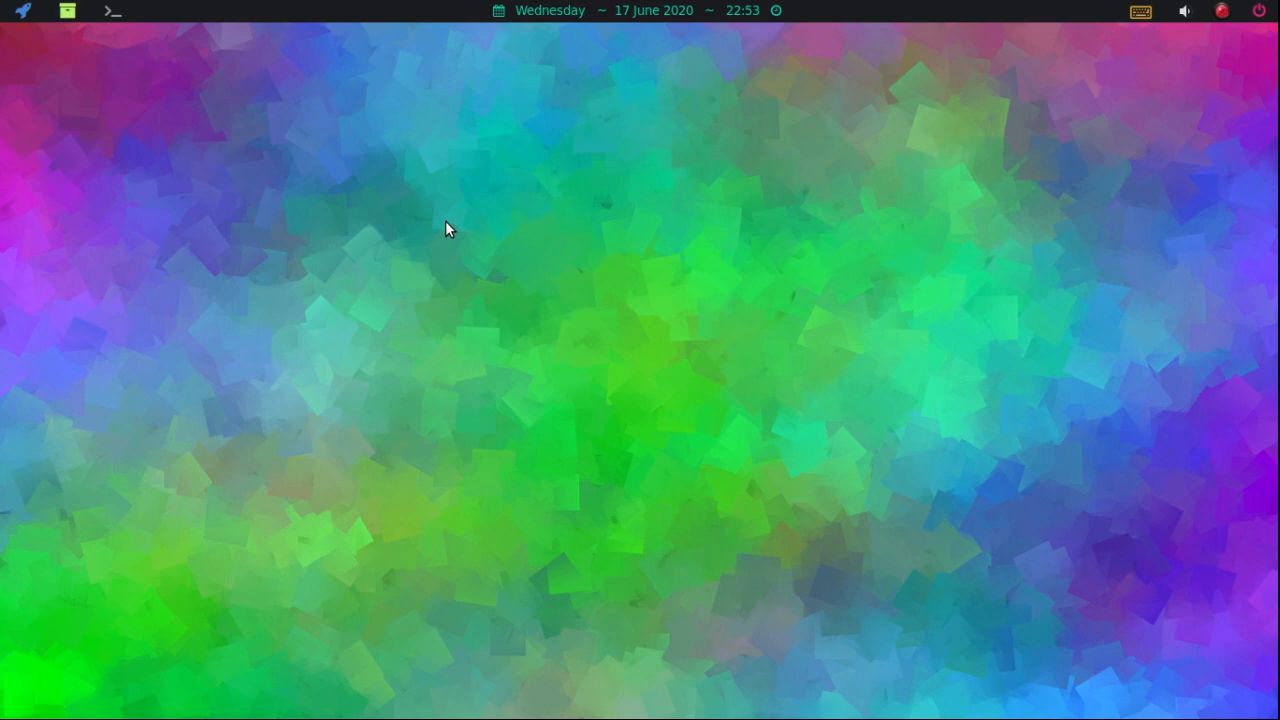
- Scroll the wmderland README from the file list to the features and highlight the 'i3-like' phrase
left_click(68, 12)
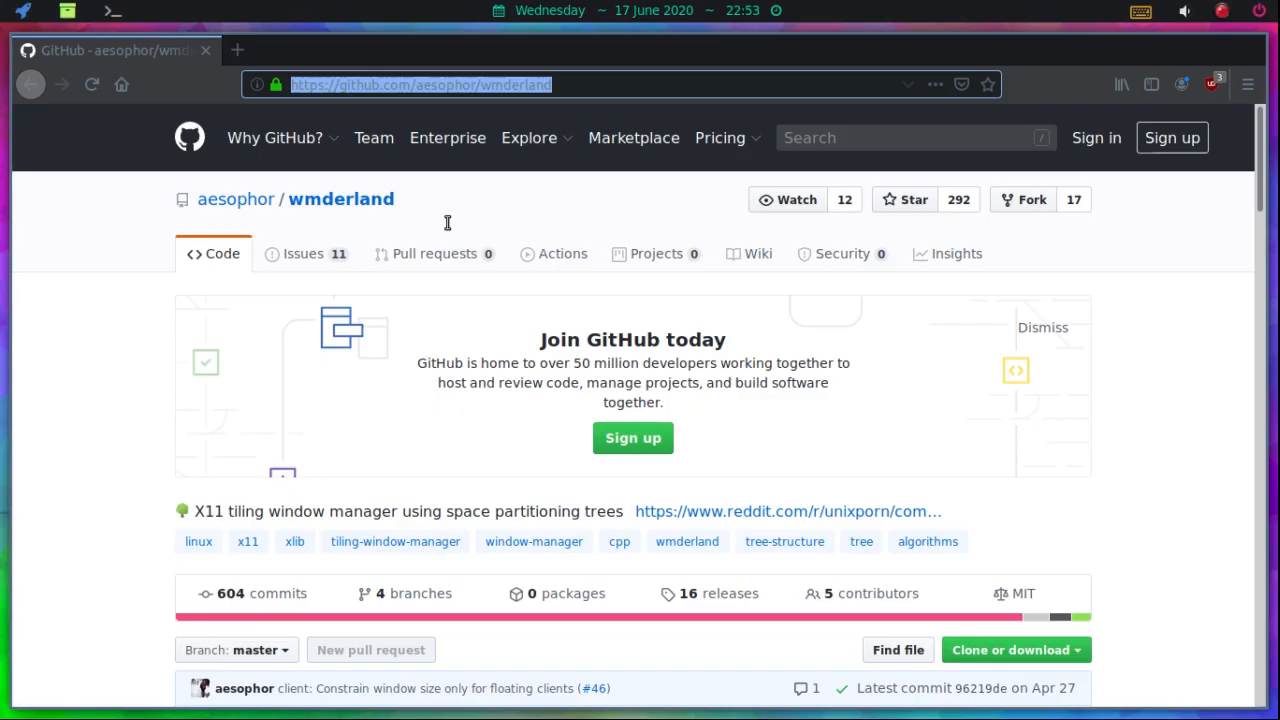
mouse_move(310, 218)
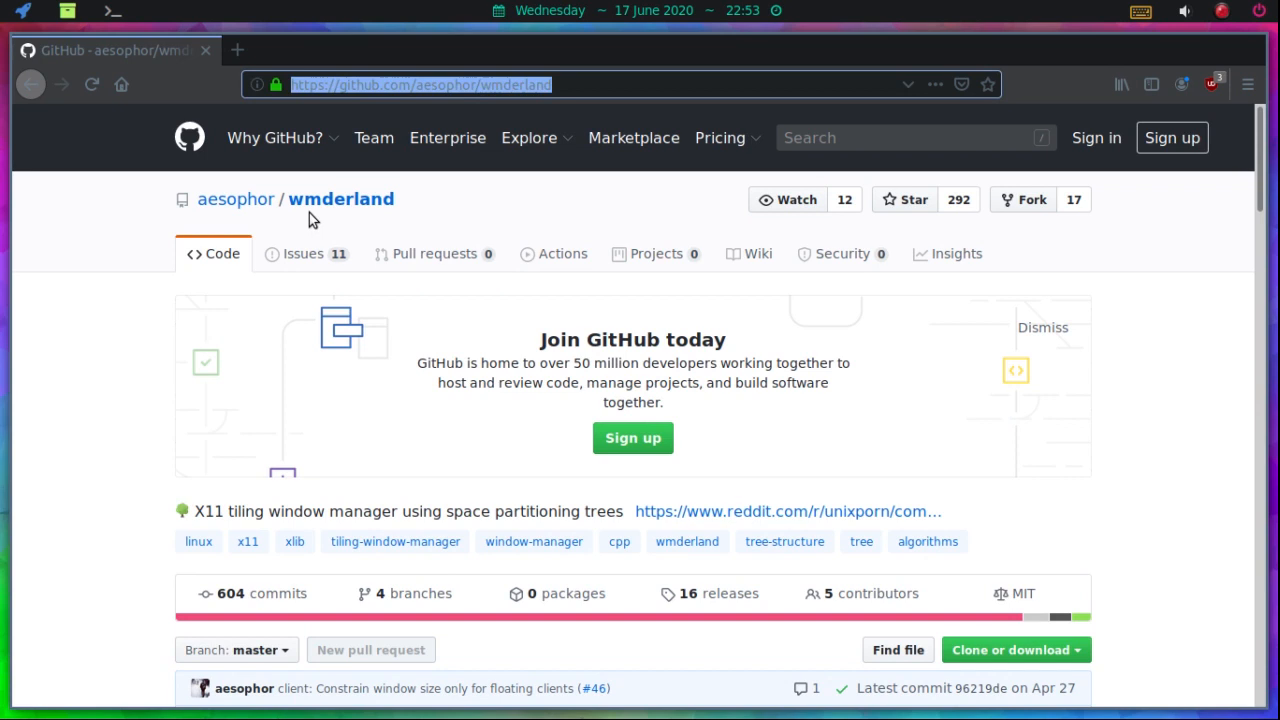
scroll("down", 3)
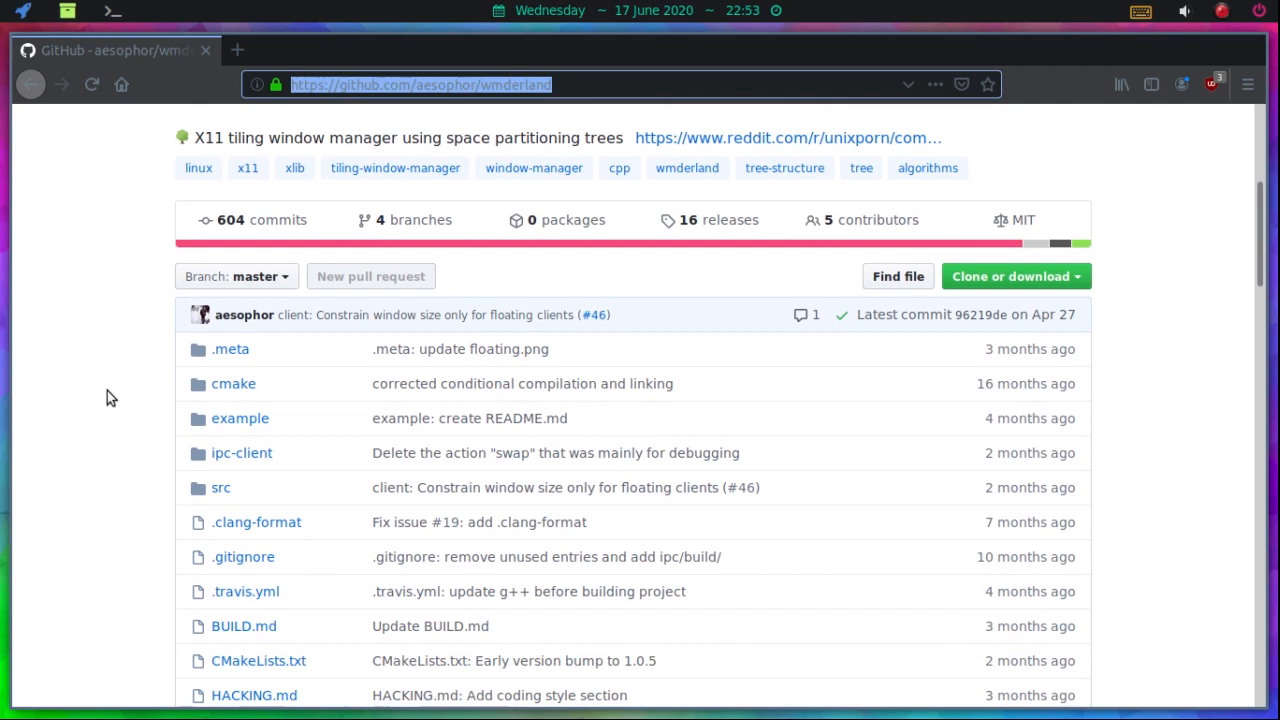
scroll("down", 3)
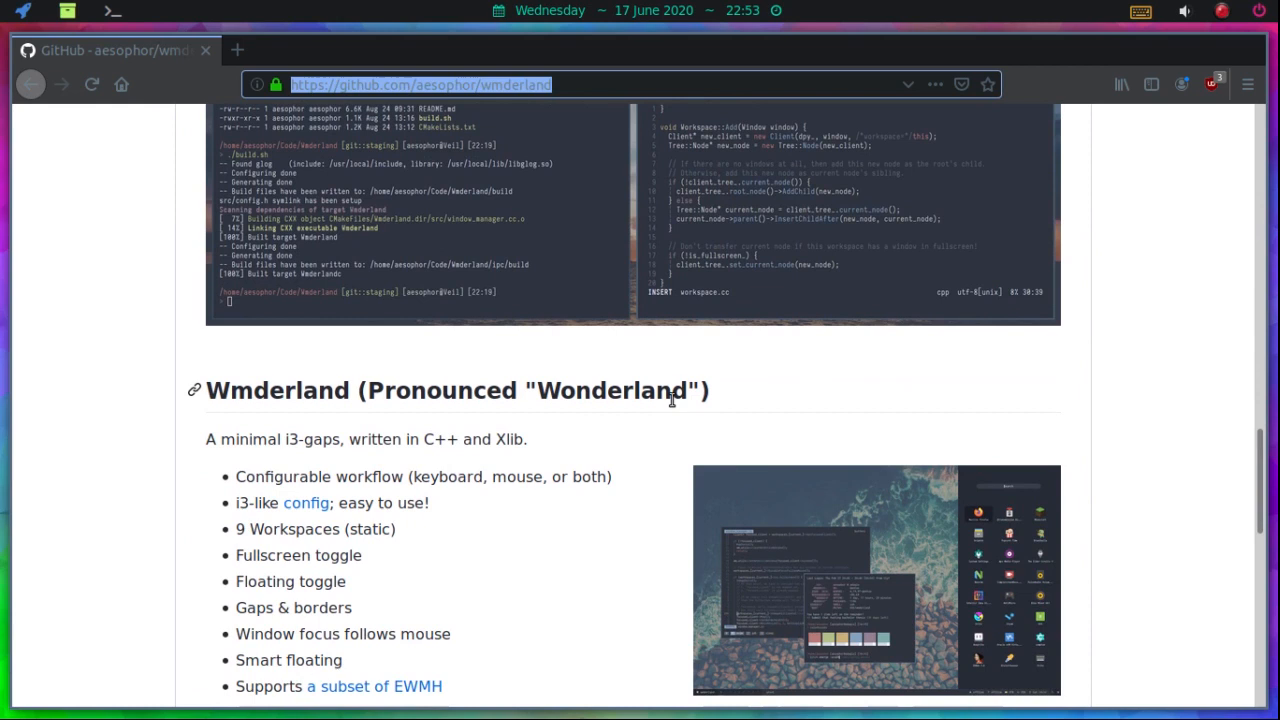
scroll("up", 3)
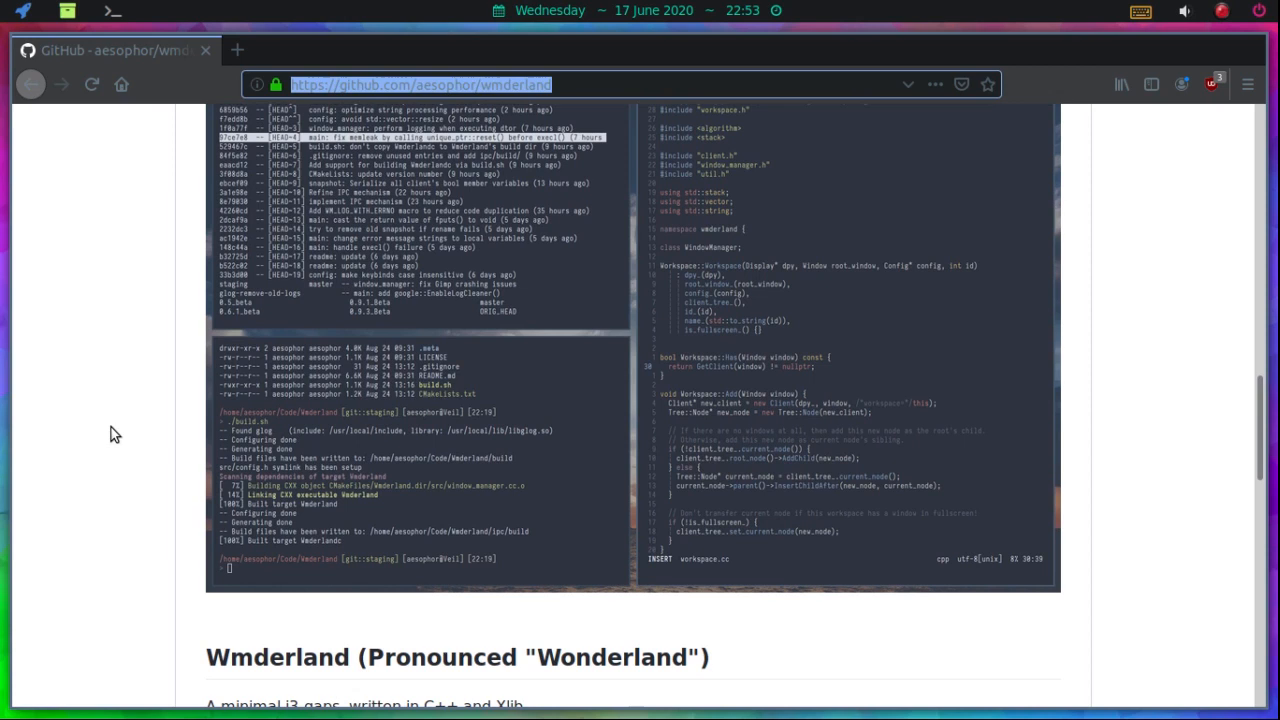
scroll("down", 3)
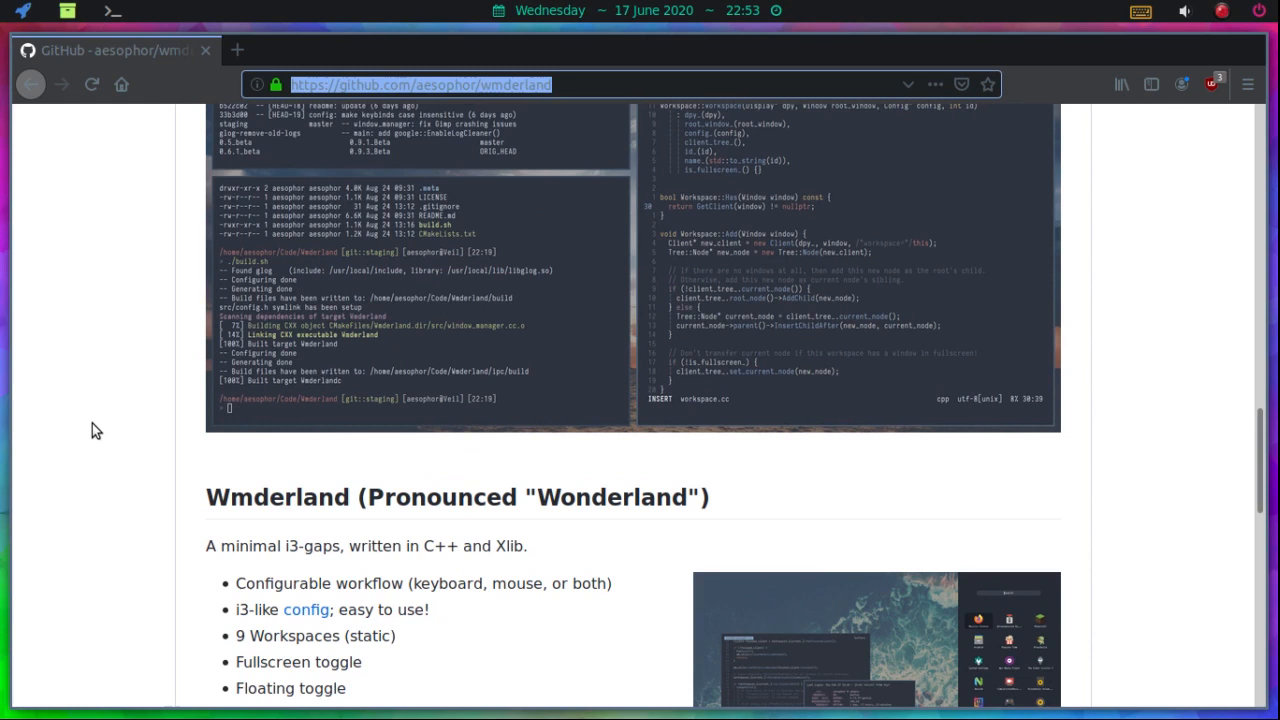
scroll("down", 3)
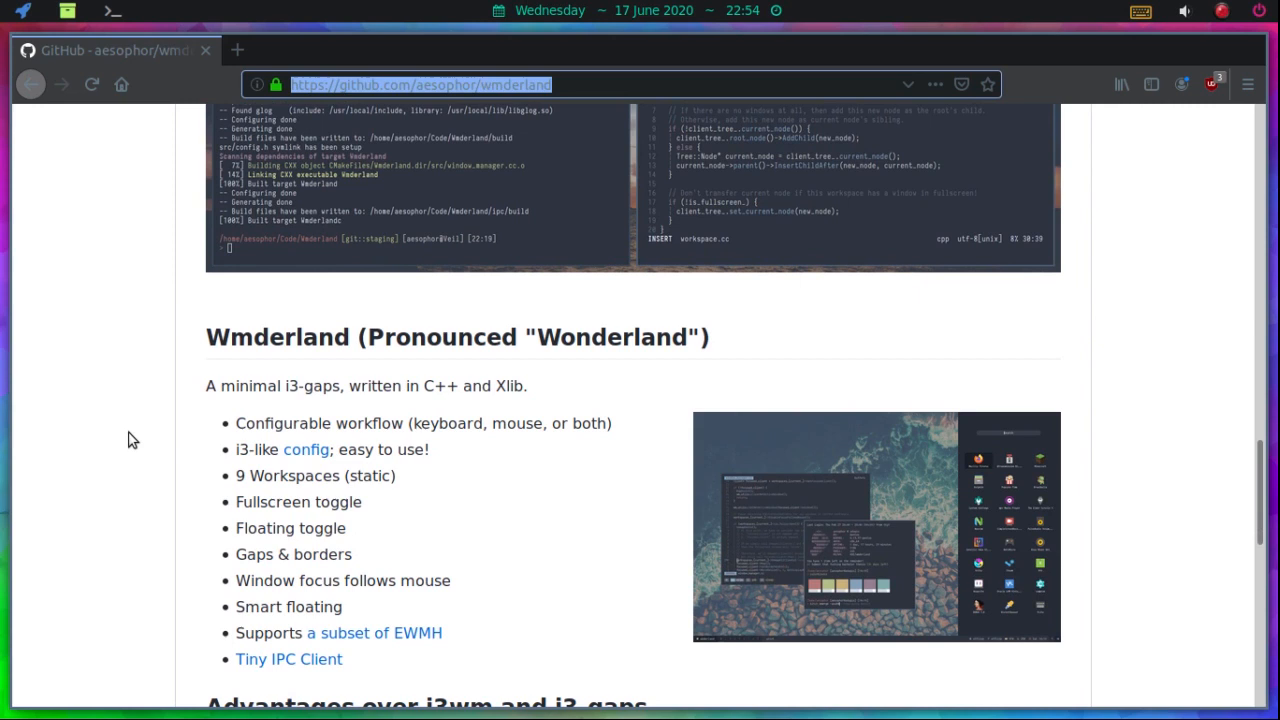
mouse_move(324, 408)
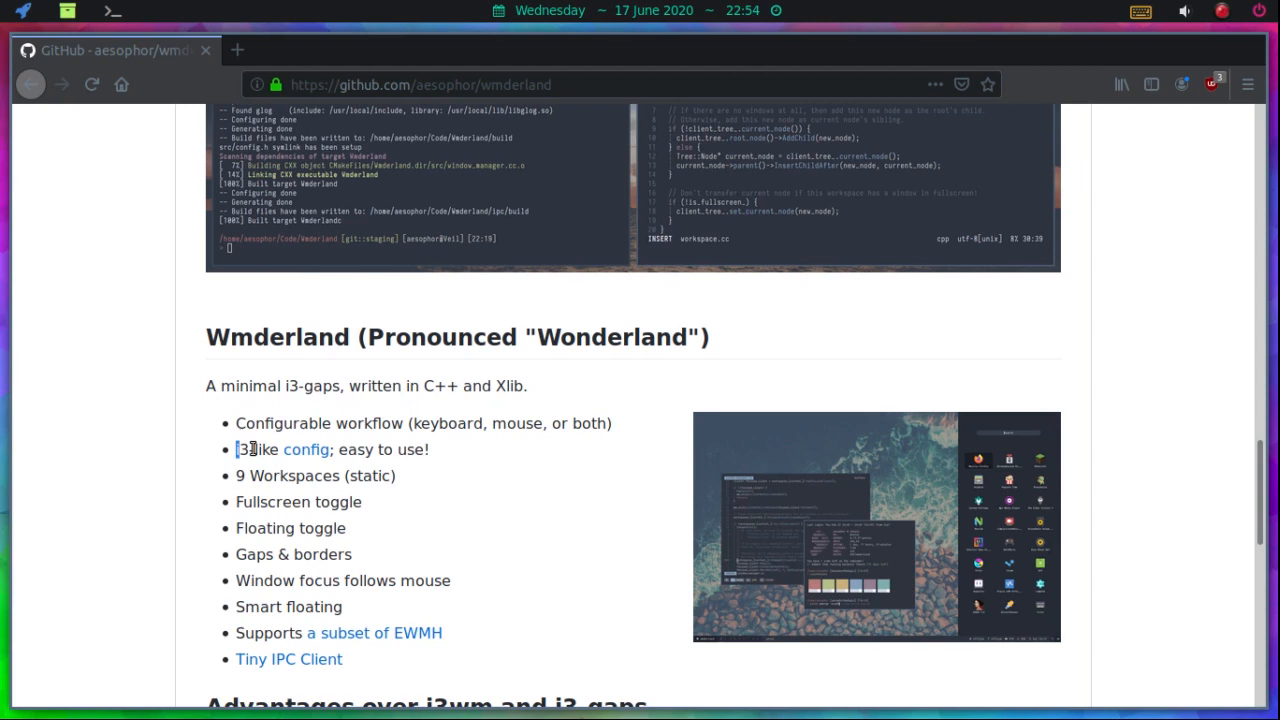
double_click(256, 448)
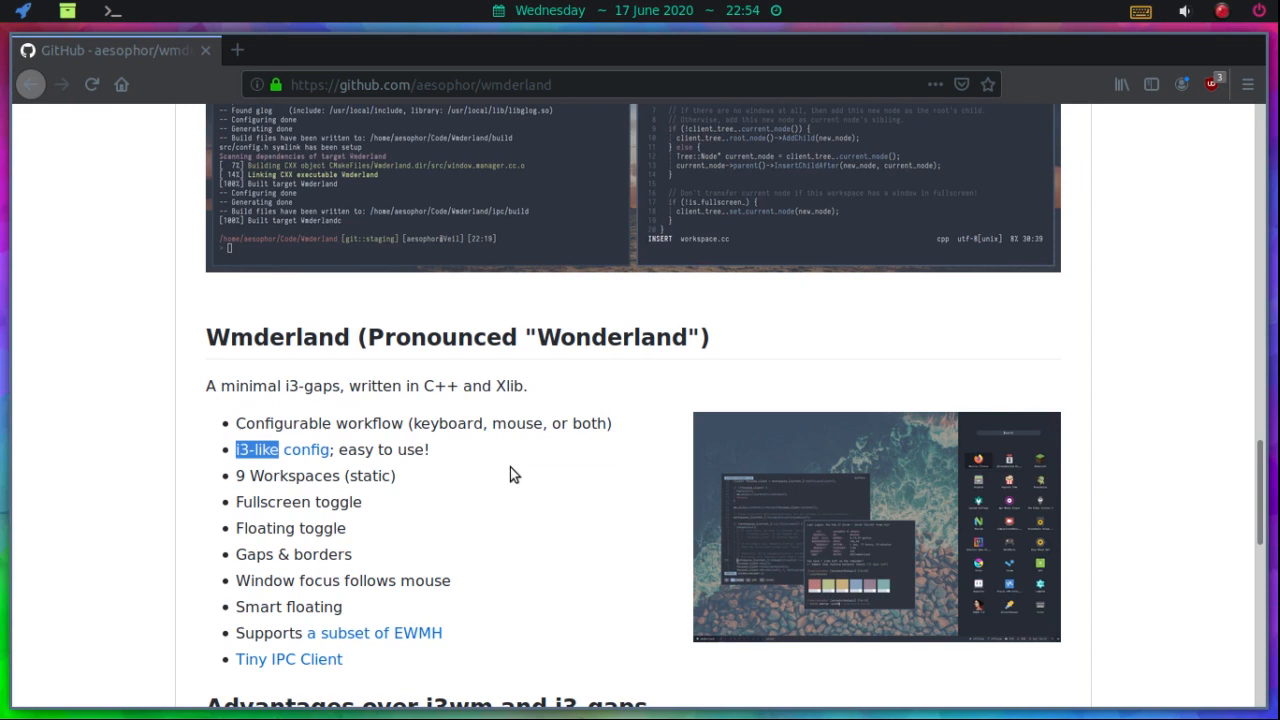
- Scroll on to the advantages and Installation table and highlight the 'bloated (unused) features!' phrase
scroll("down", 3)
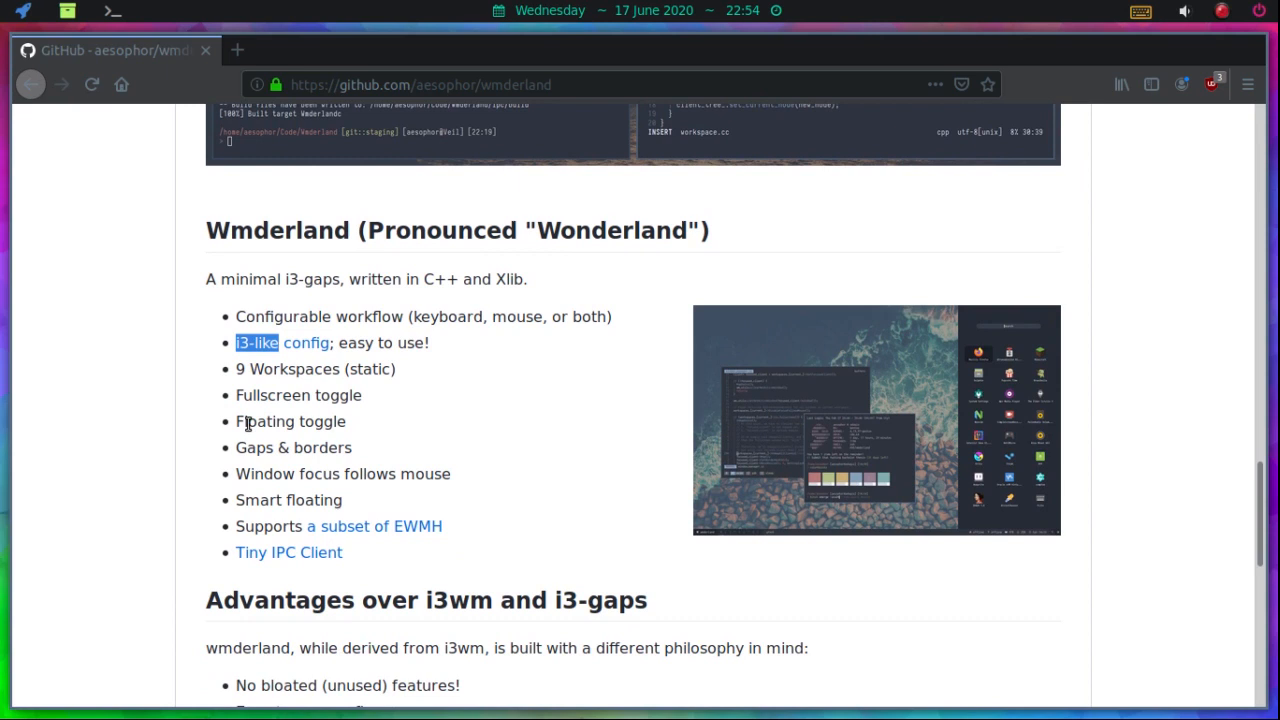
scroll("down", 3)
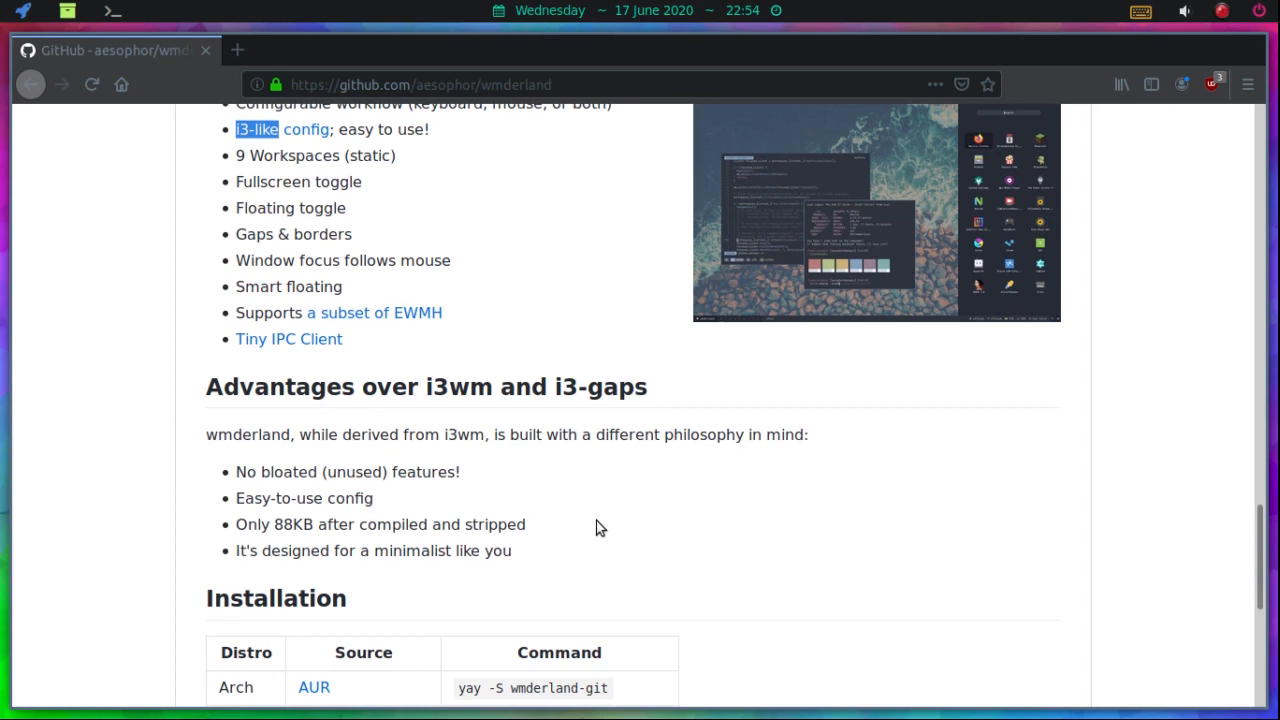
scroll("down", 3)
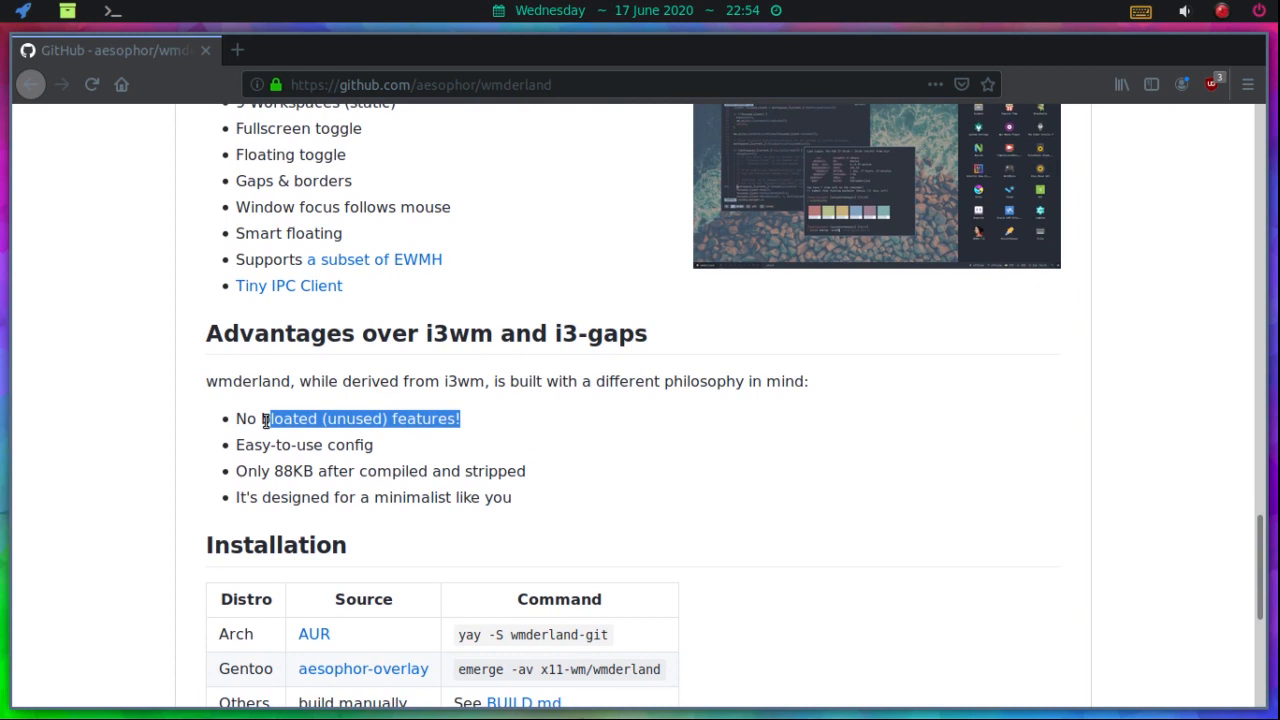
double_click(304, 444)
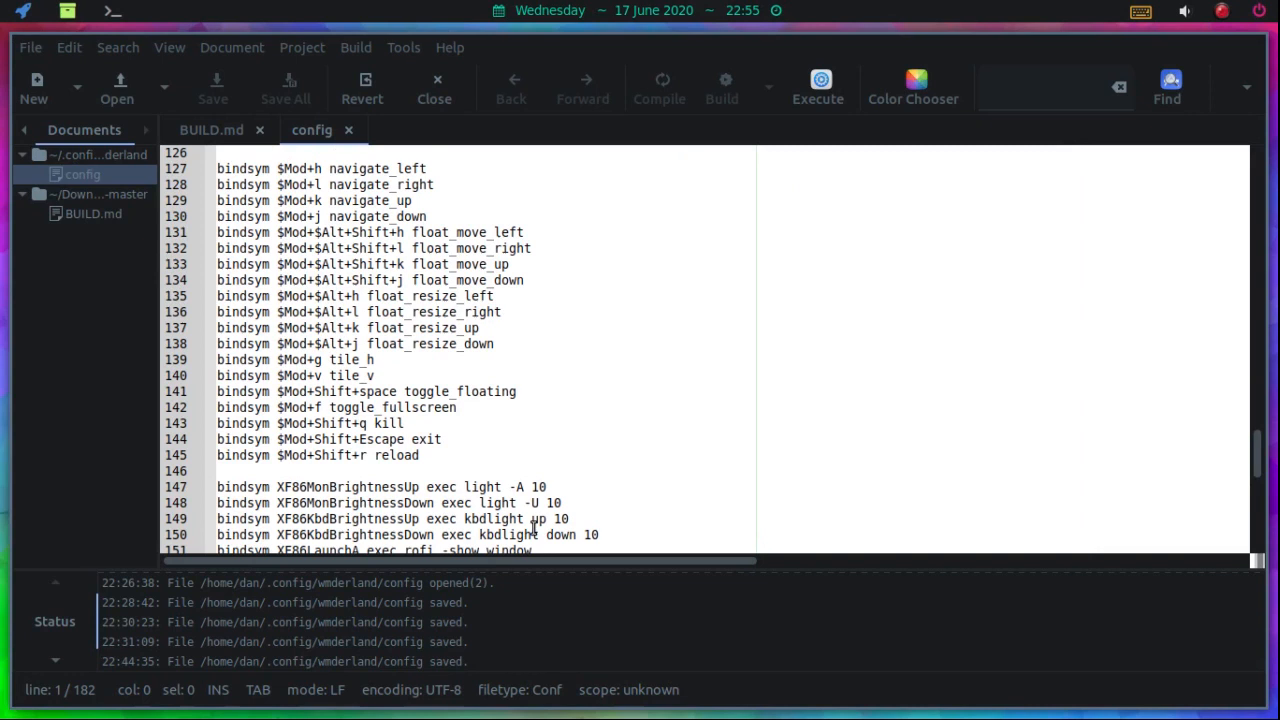
- Enlarge Geany's editor font to Monospace 16 via View > Change Font
scroll("up", 3)
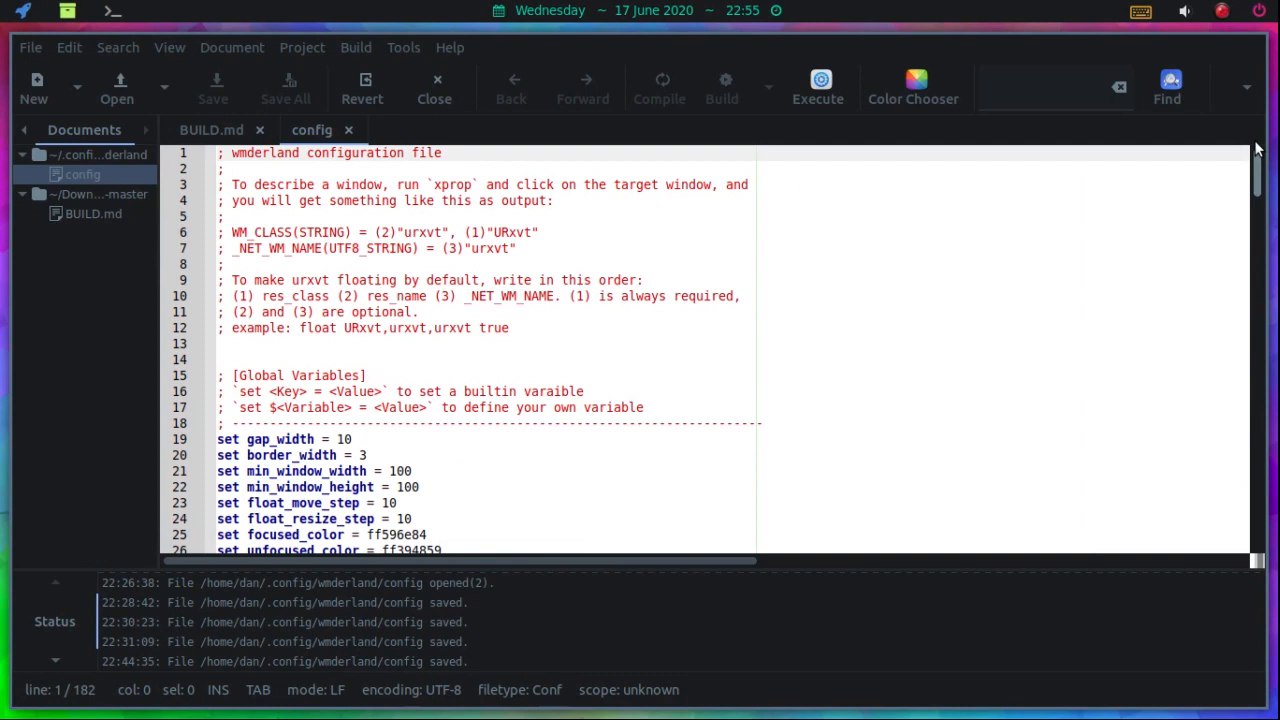
scroll("down", 3)
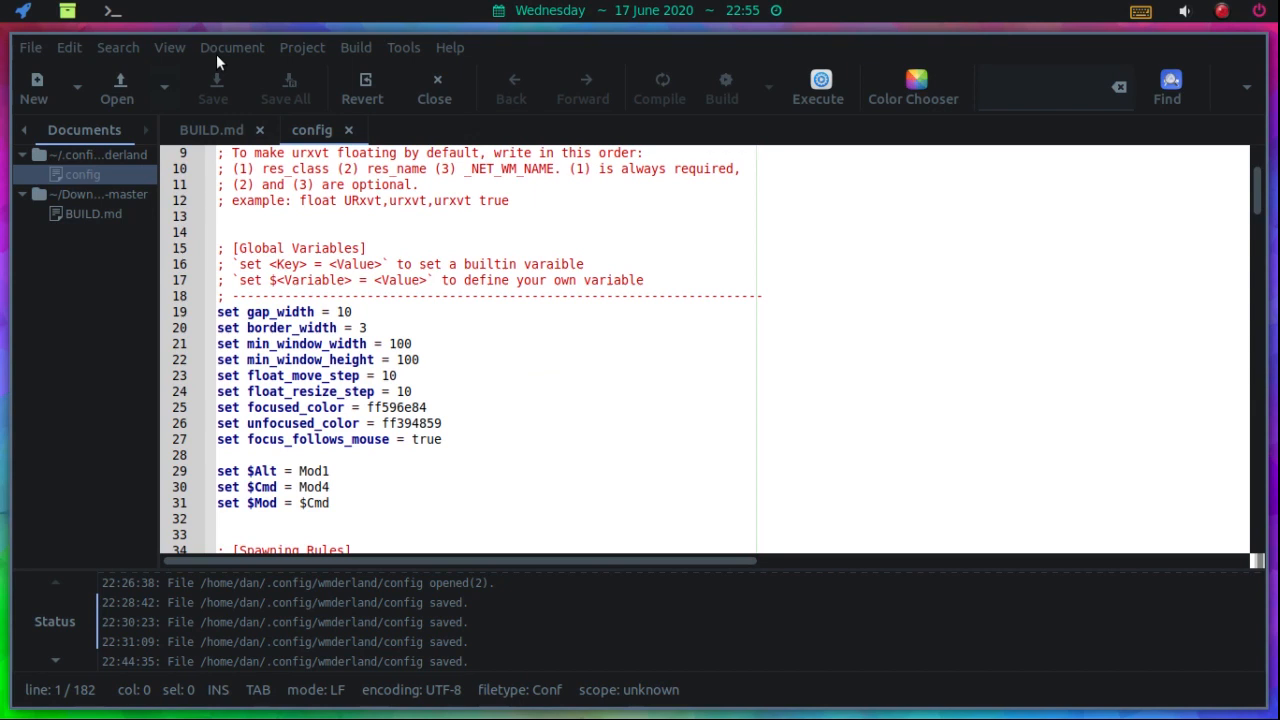
left_click(232, 48)
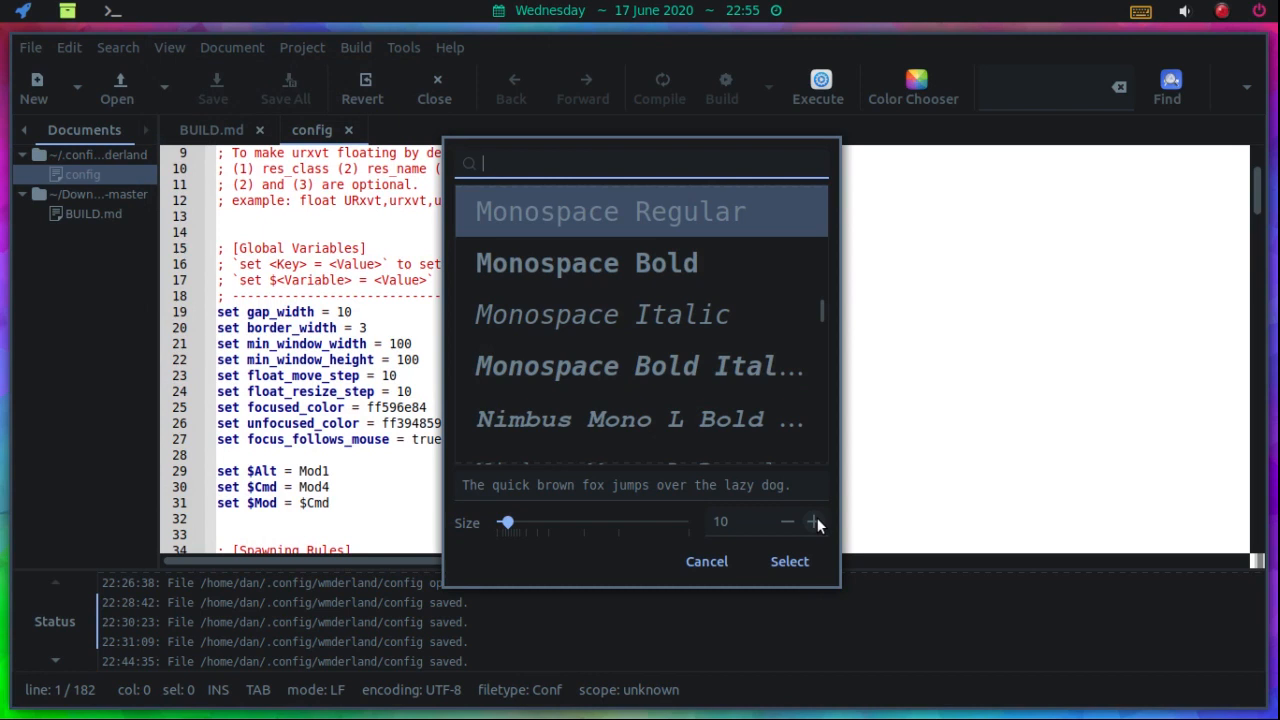
left_click(788, 560)
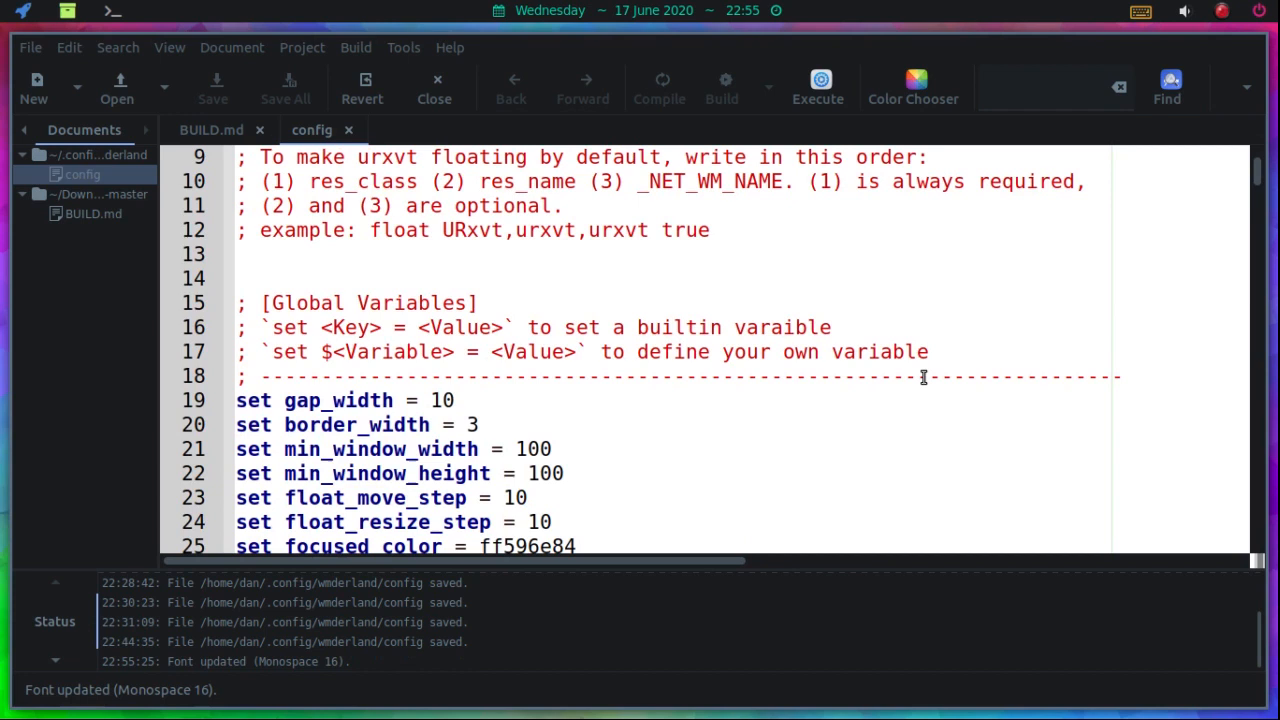
scroll("down", 3)
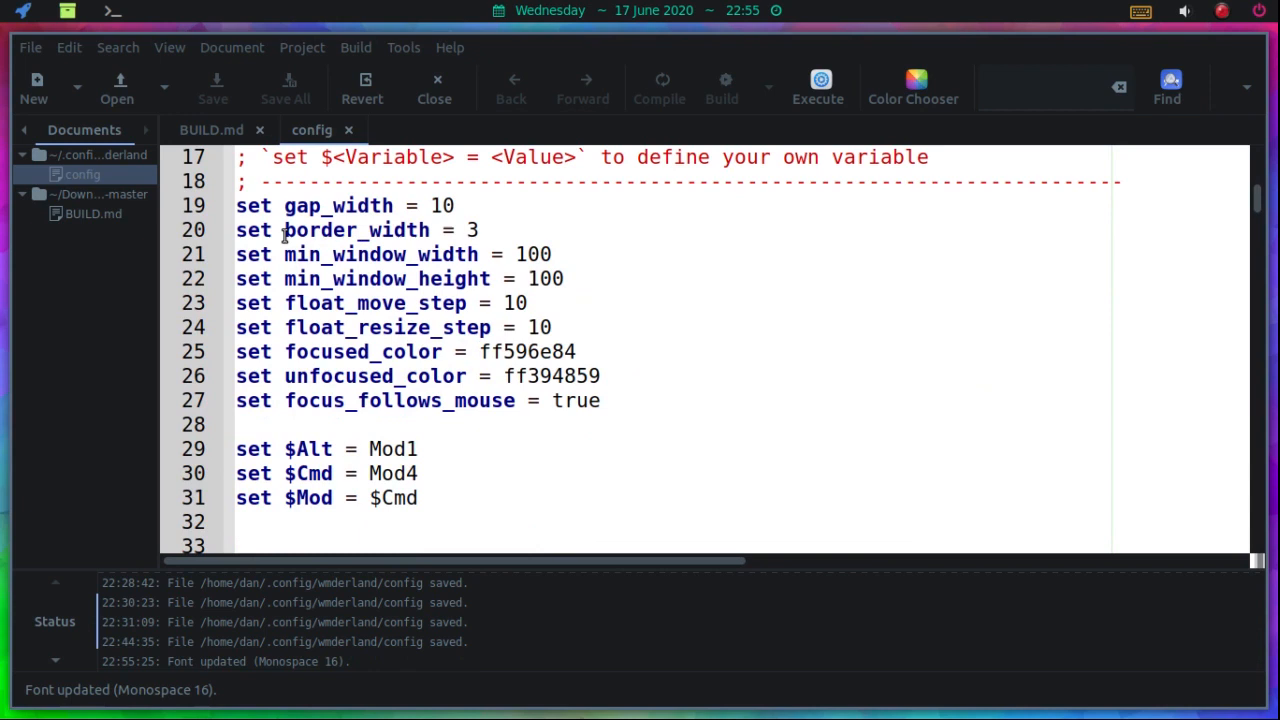
mouse_move(692, 340)
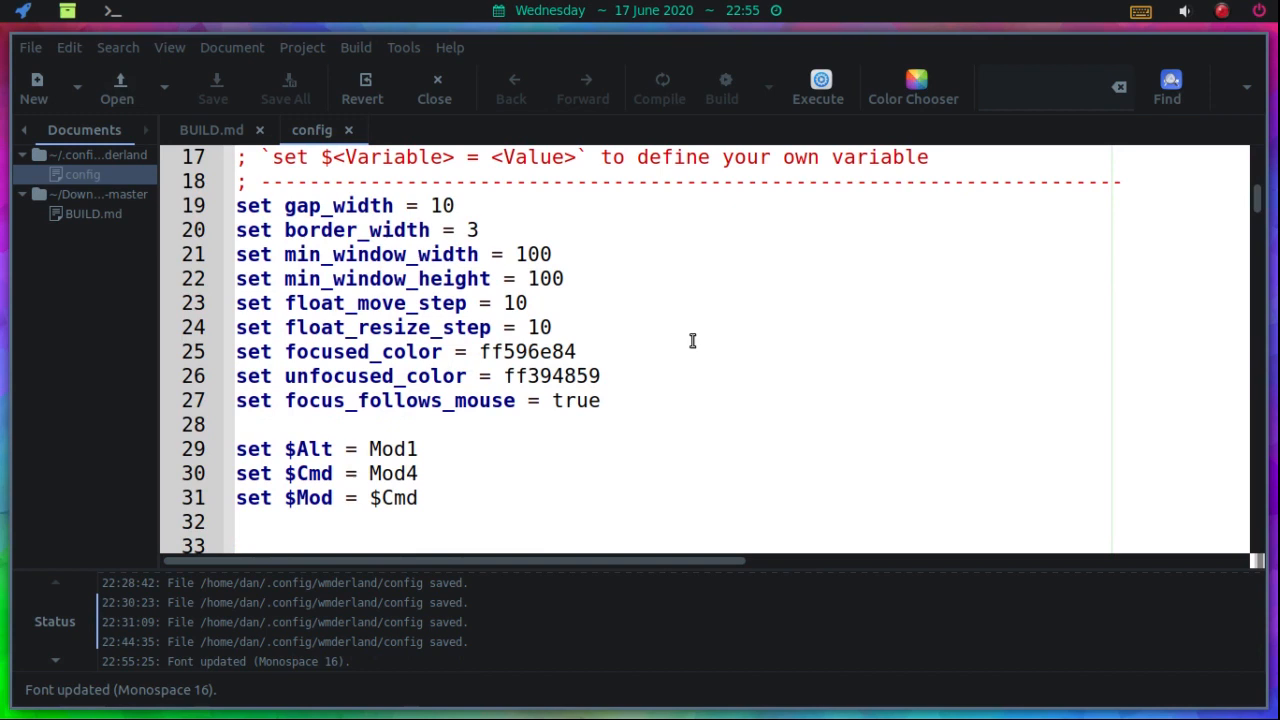
scroll("down", 3)
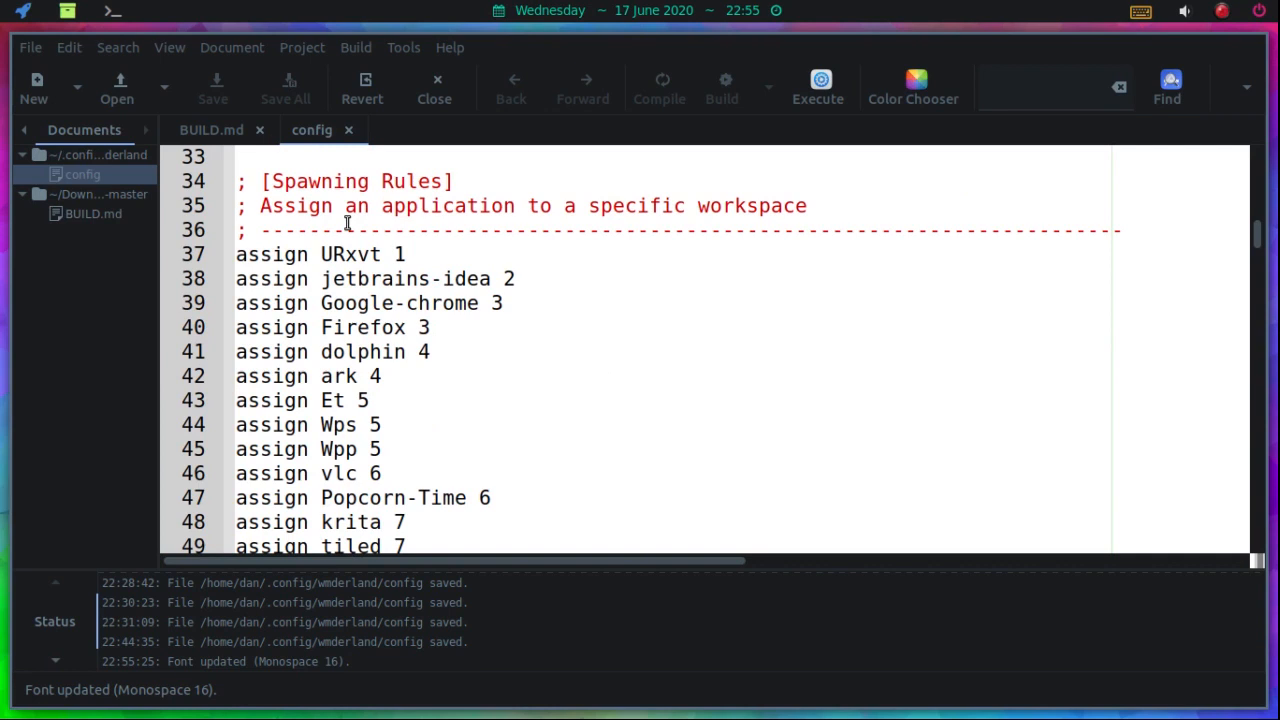
double_click(448, 204)
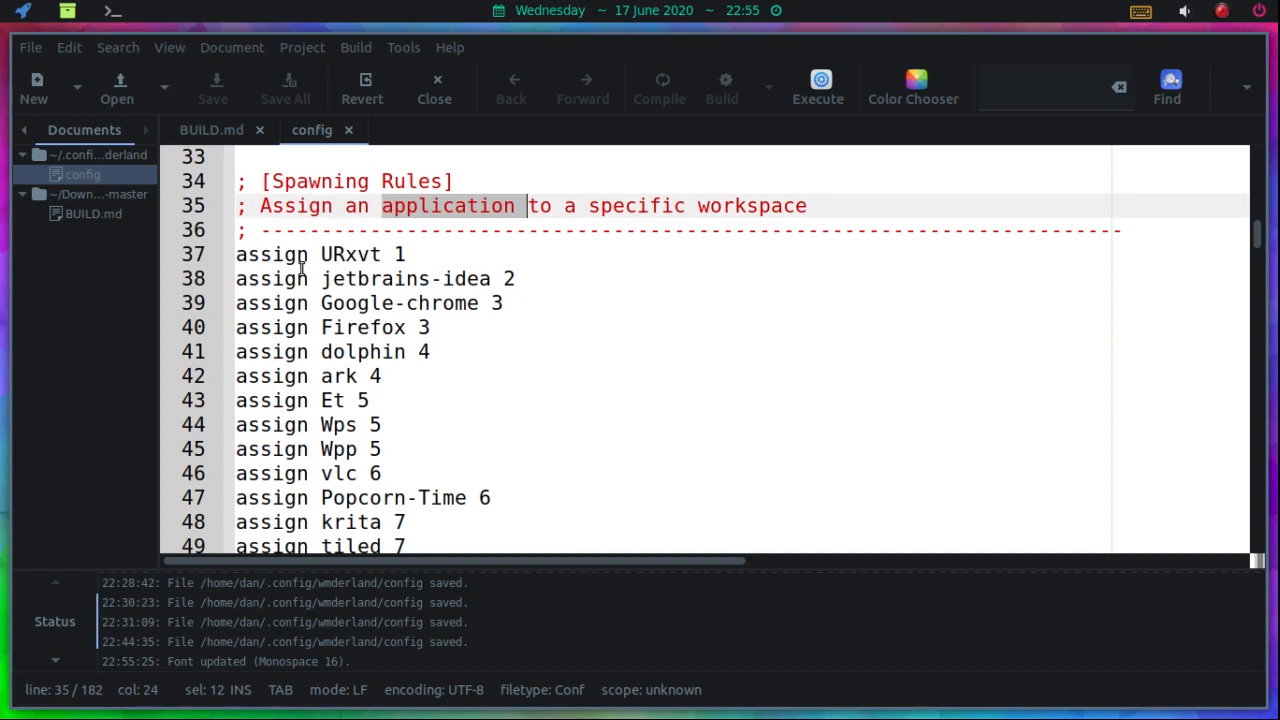
scroll("down", 3)
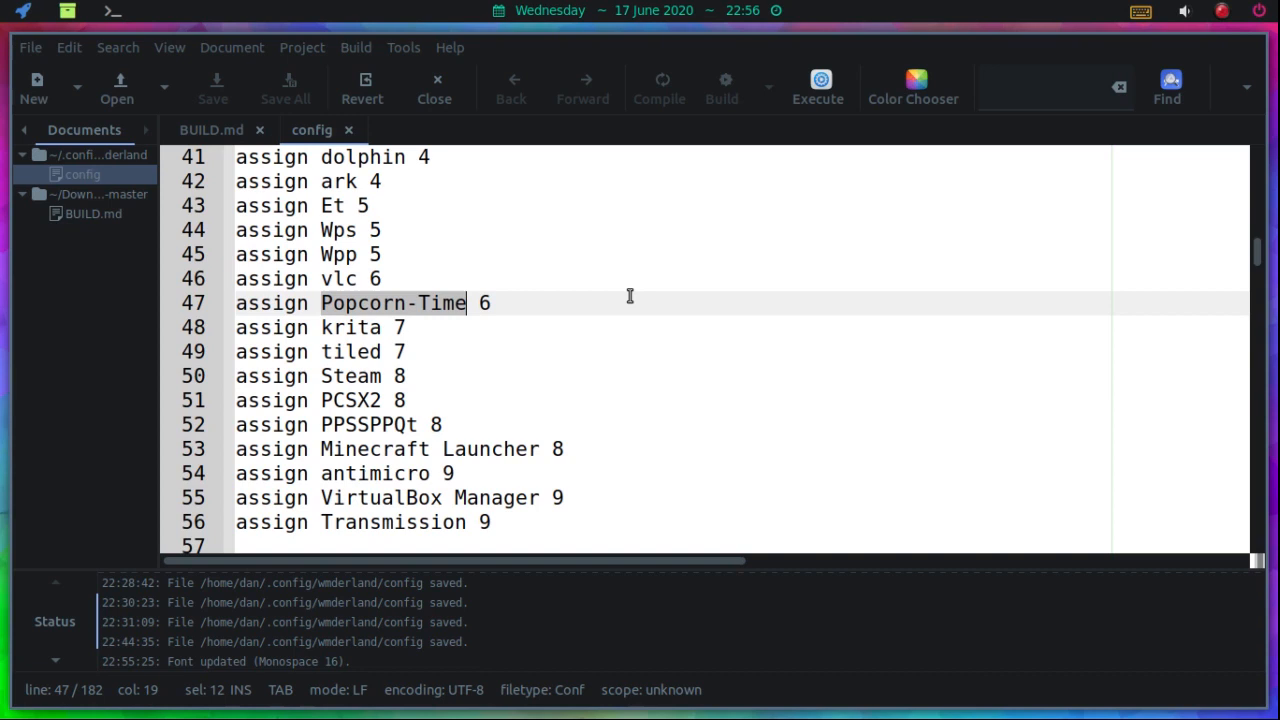
scroll("up", 3)
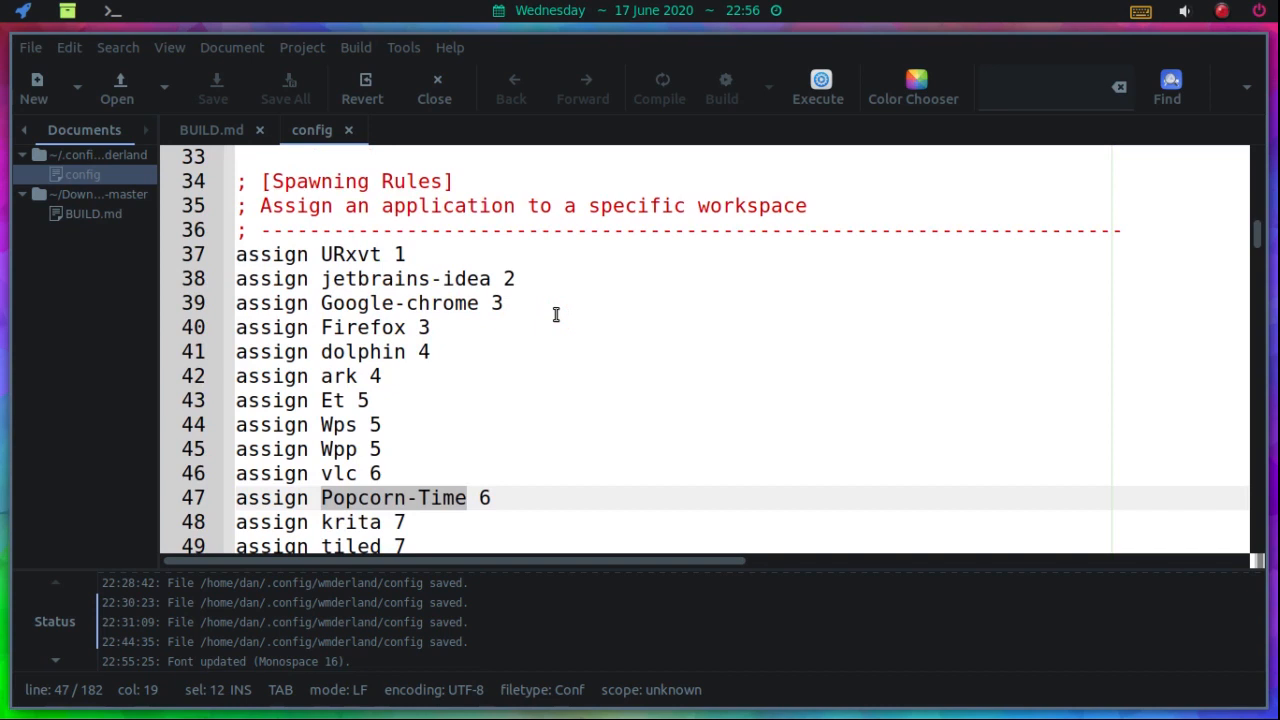
scroll("down", 3)
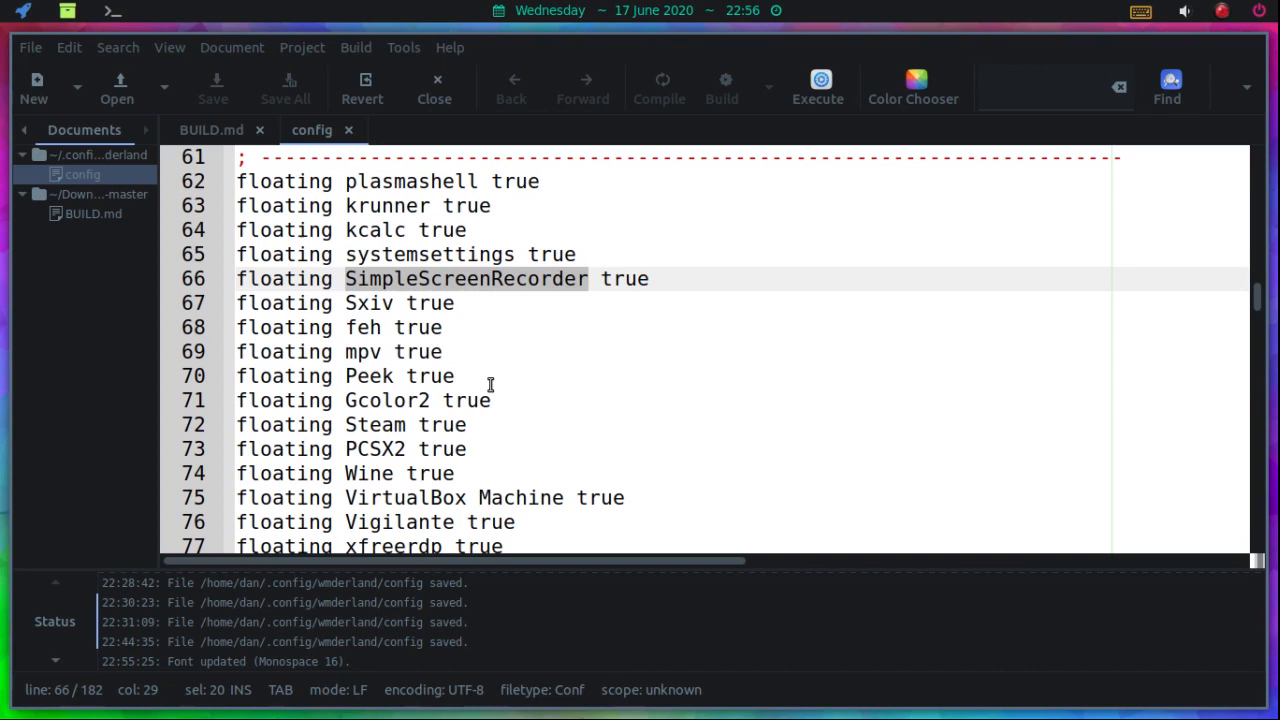
scroll("up", 3)
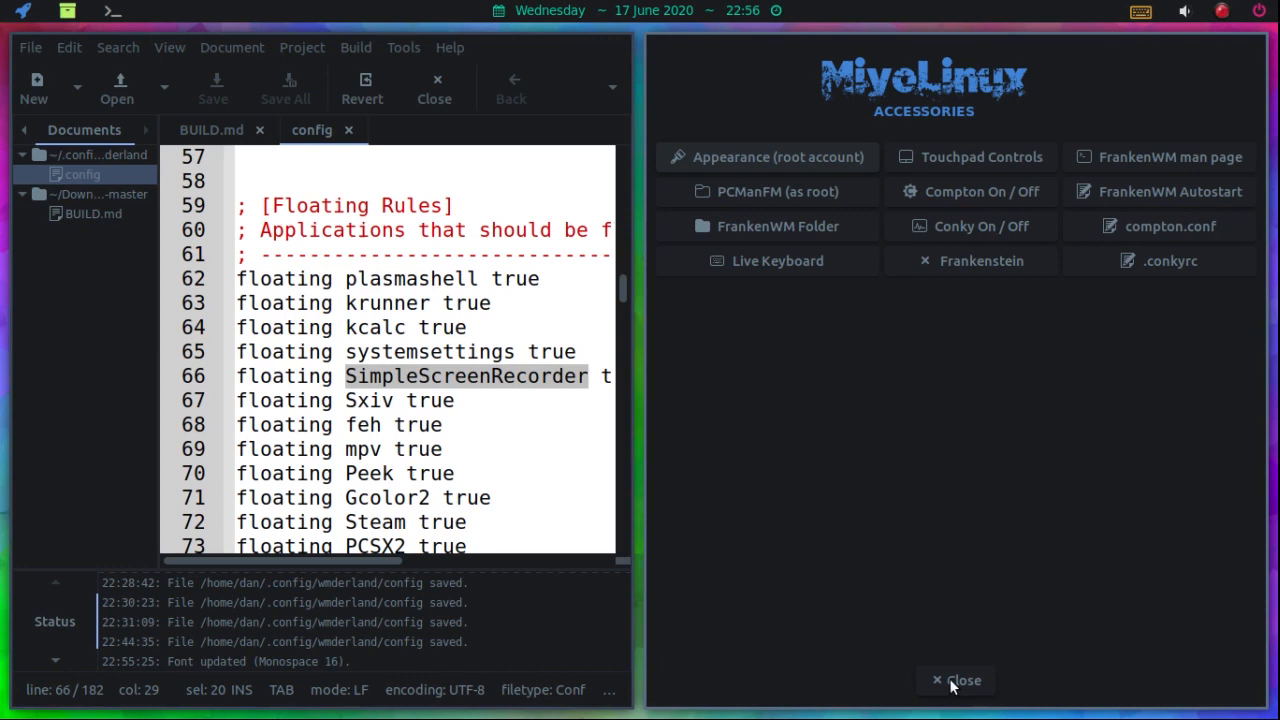
- Close the MiyoLinux Accessories panel, leaving the config file full-screen
left_click(956, 680)
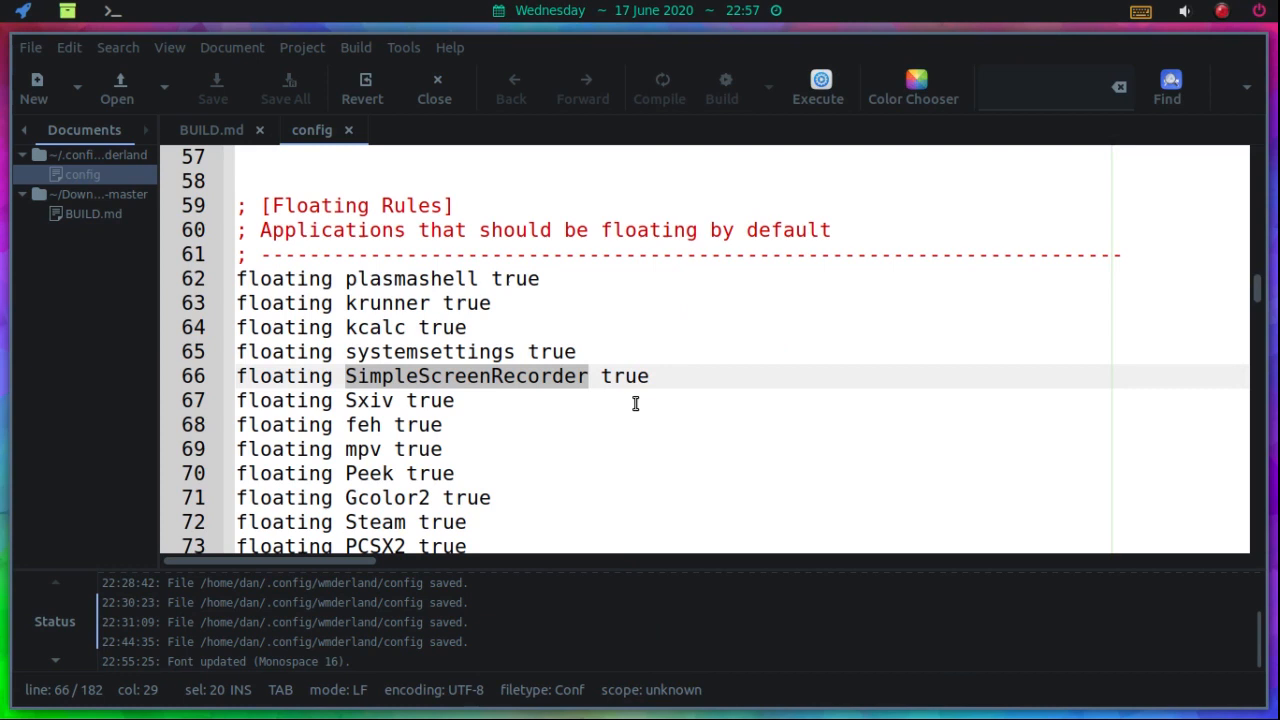
- Add the line 'floating miyo-accessories true' below the plasmashell floating rule
key("Return")
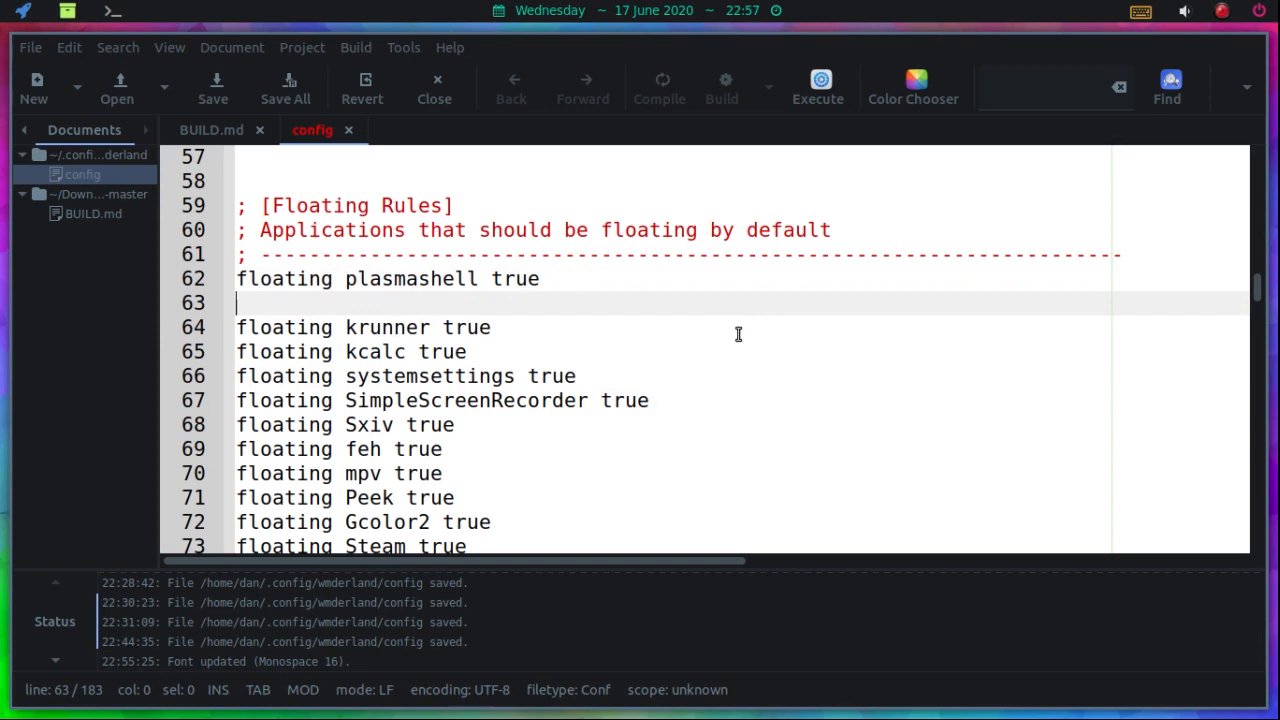
type("floating")
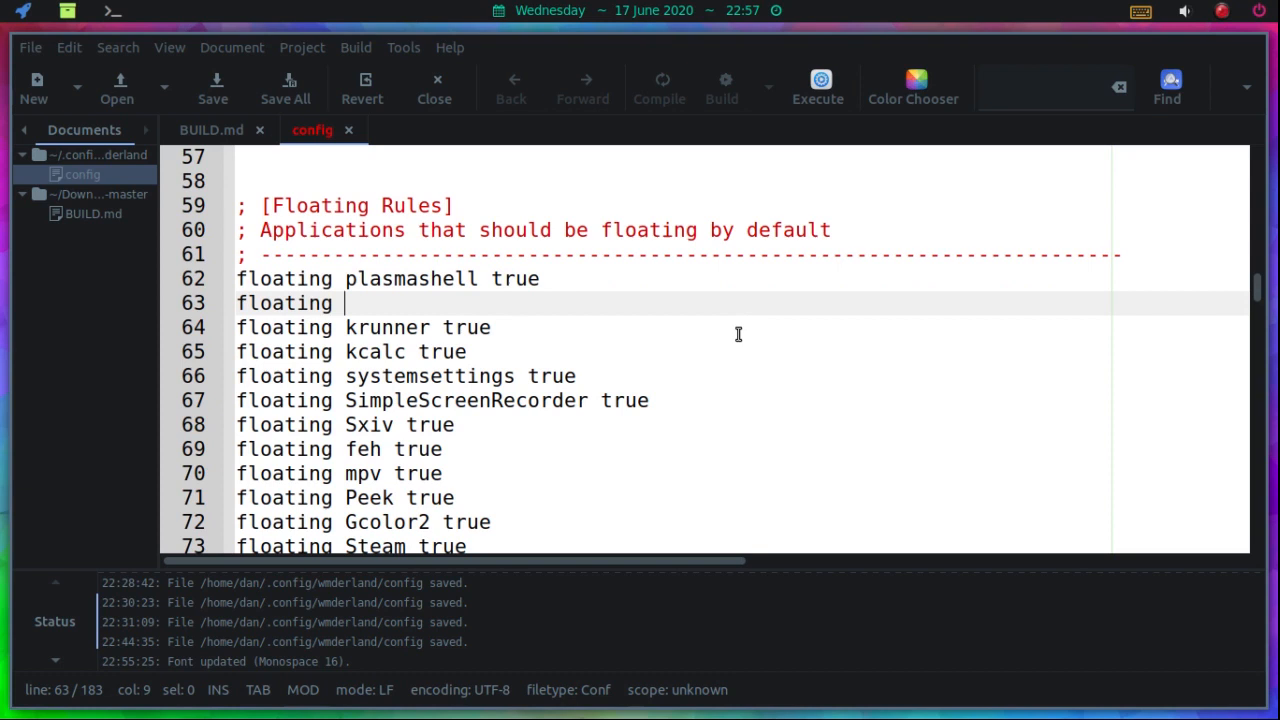
type("miyo-asse")
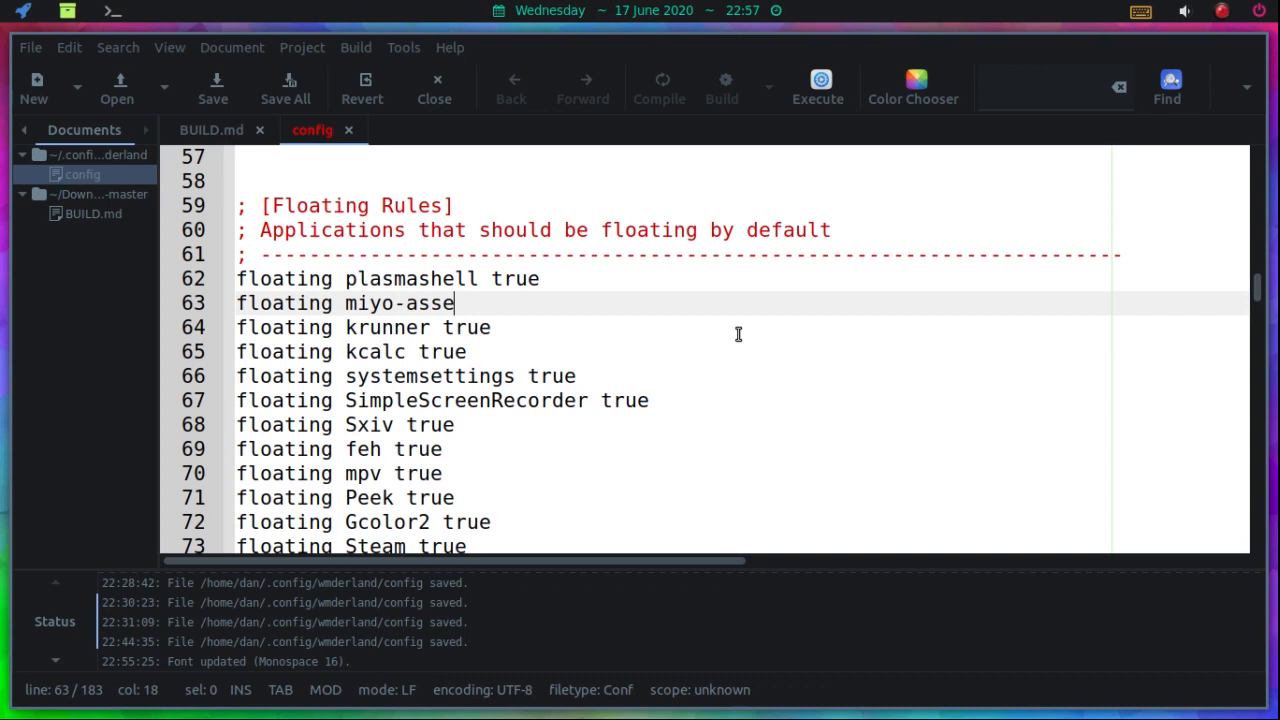
type("cce")
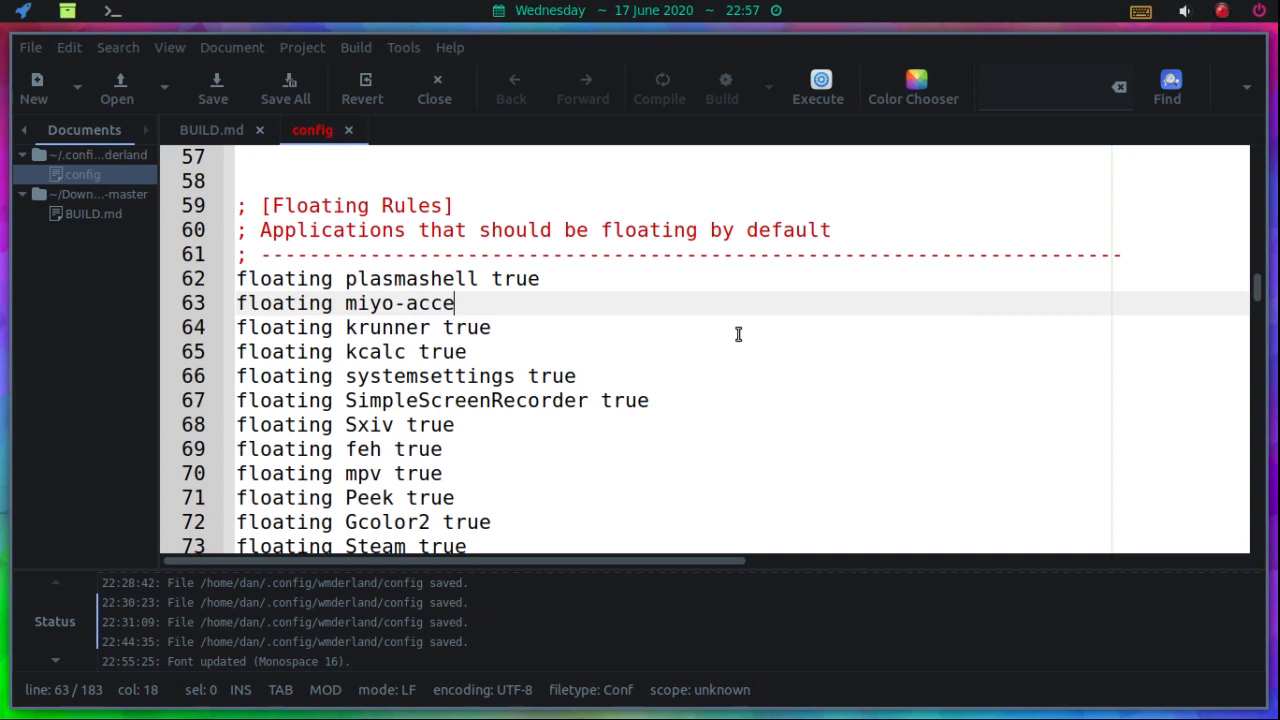
type("ssories t")
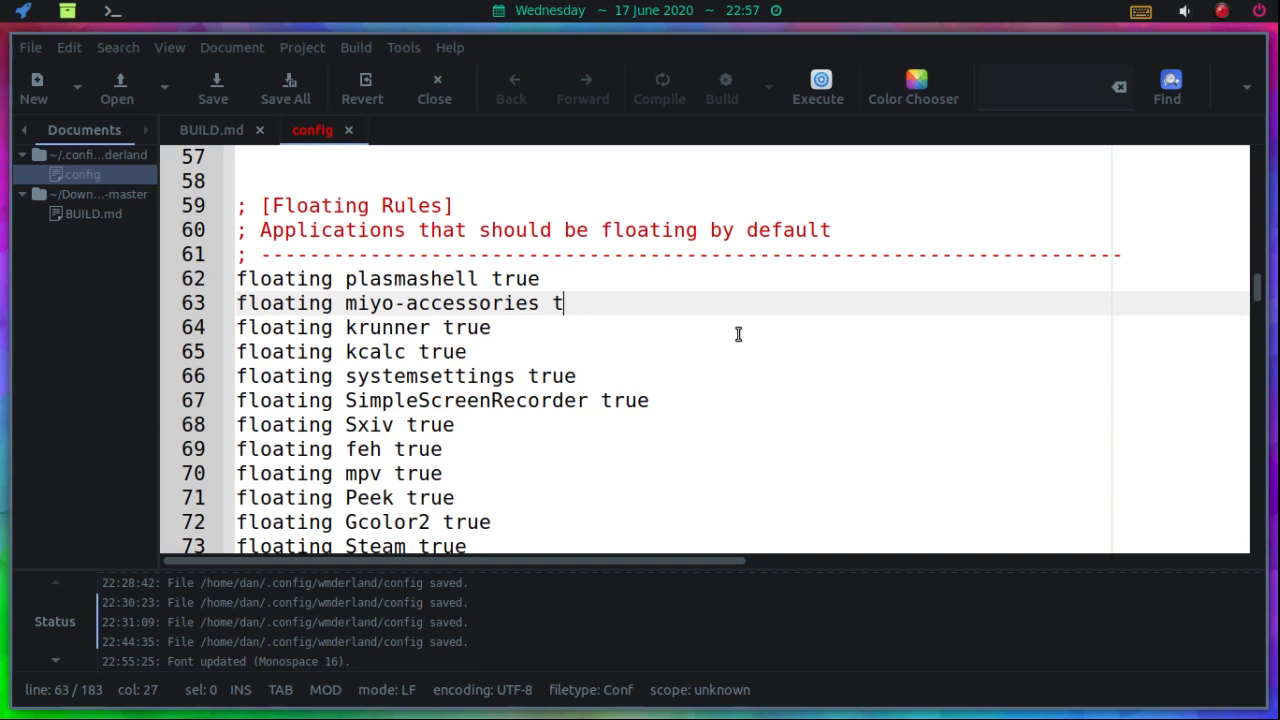
type("rue")
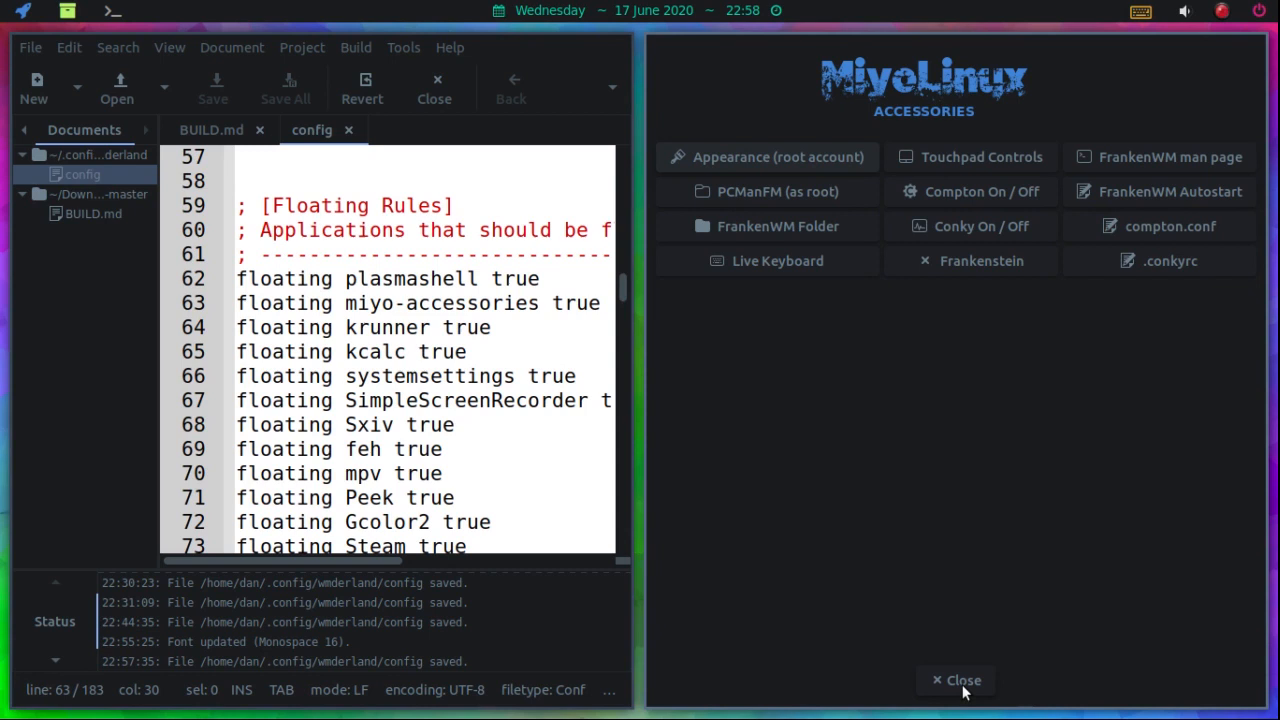
- Close the Accessories panel that still opened tiled beside the editor
left_click(956, 680)
type("Yad")
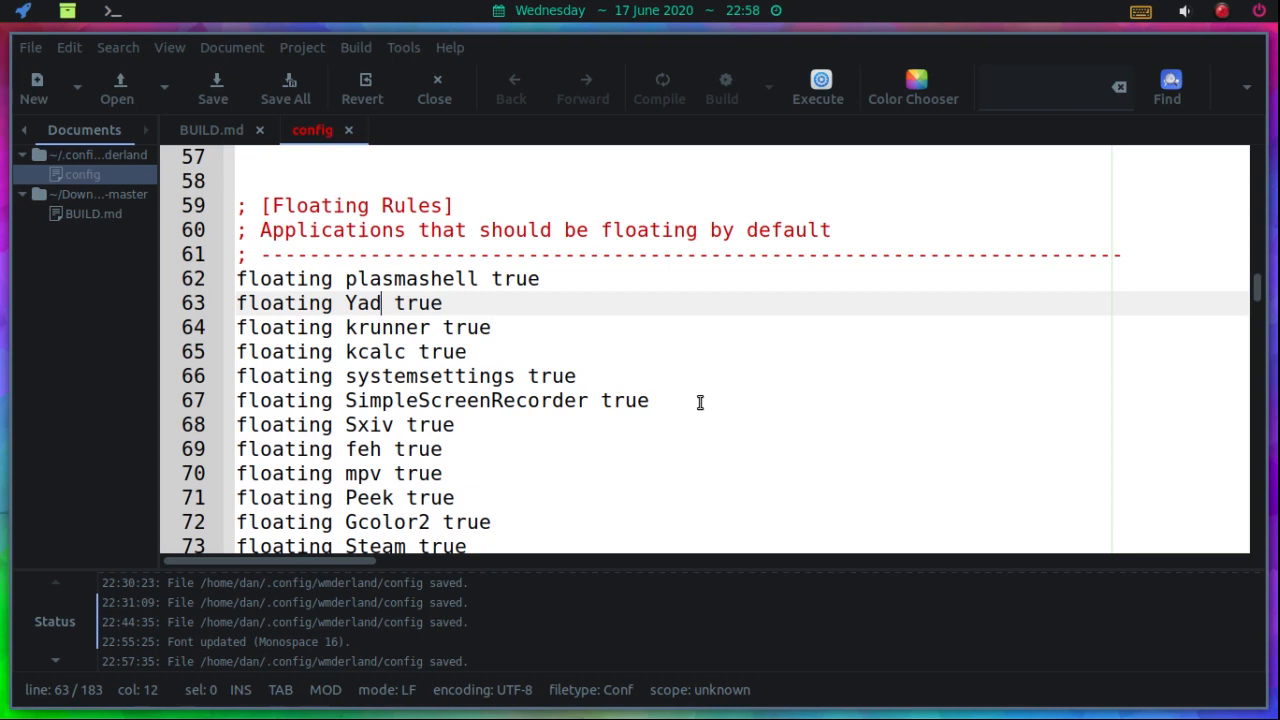
- Save the config with line 63 now reading 'floating Yad true'
key("ctrl+s")
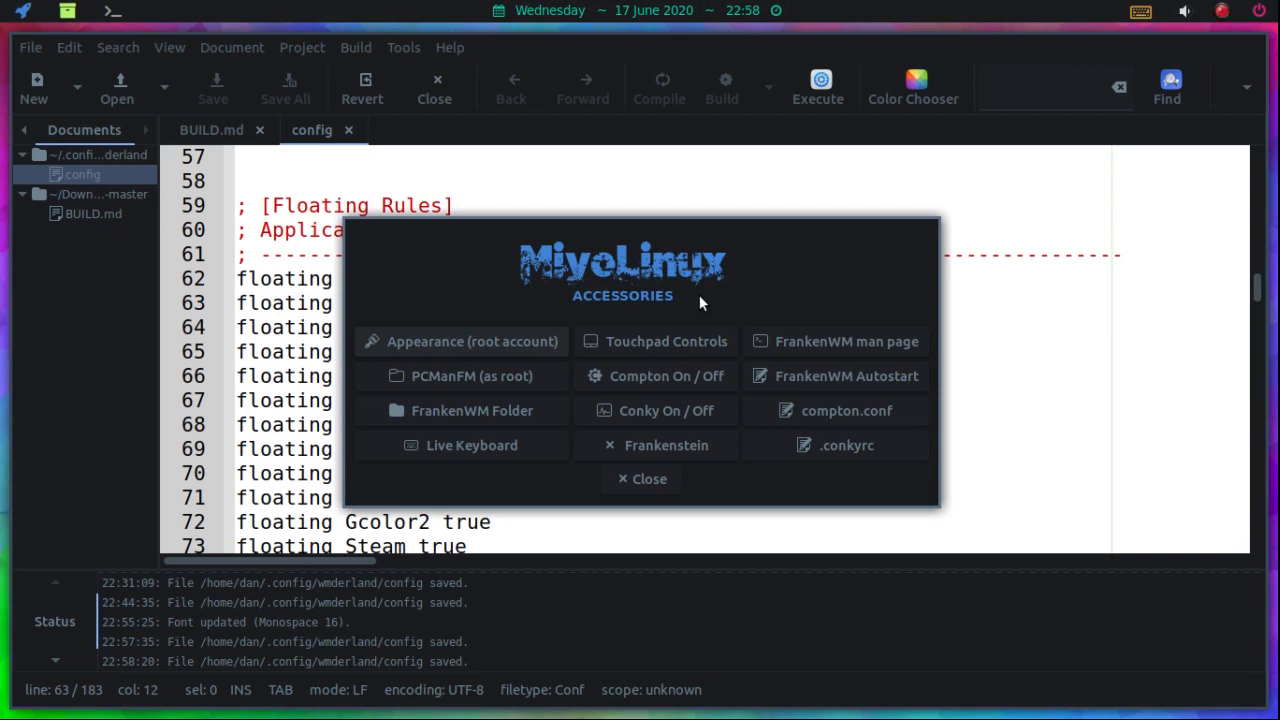
left_click(640, 480)
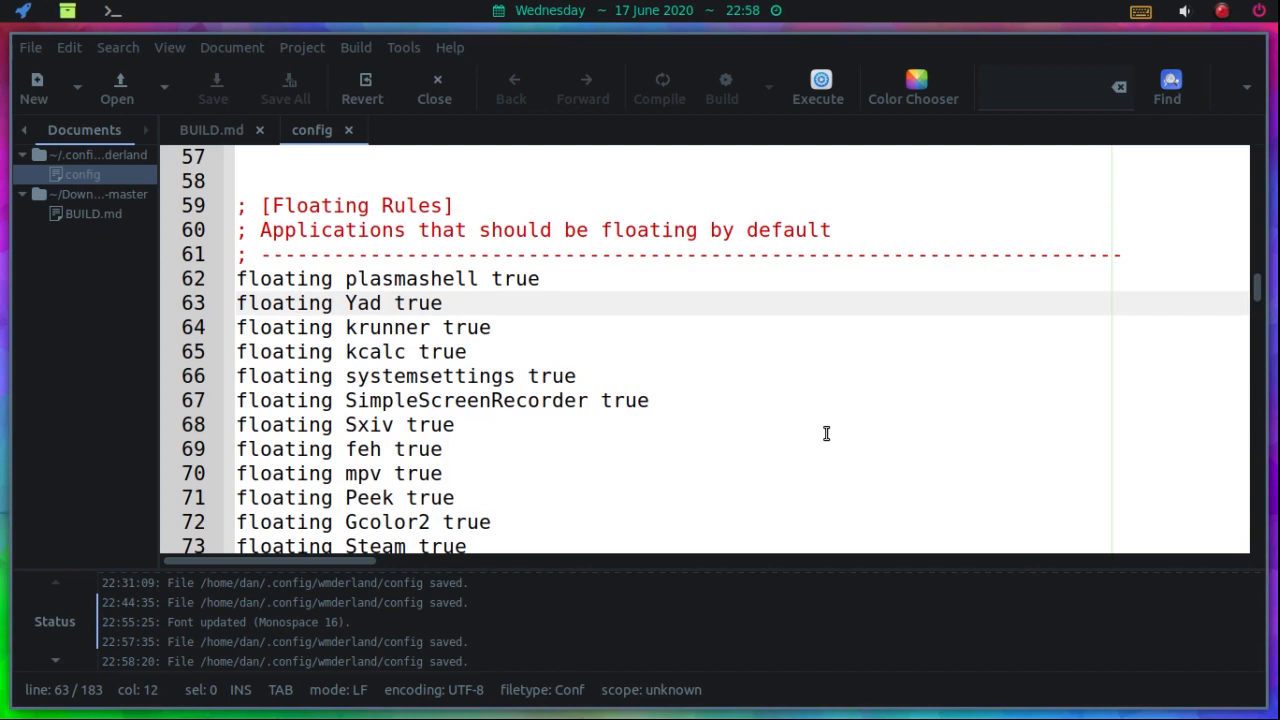
left_click(384, 304)
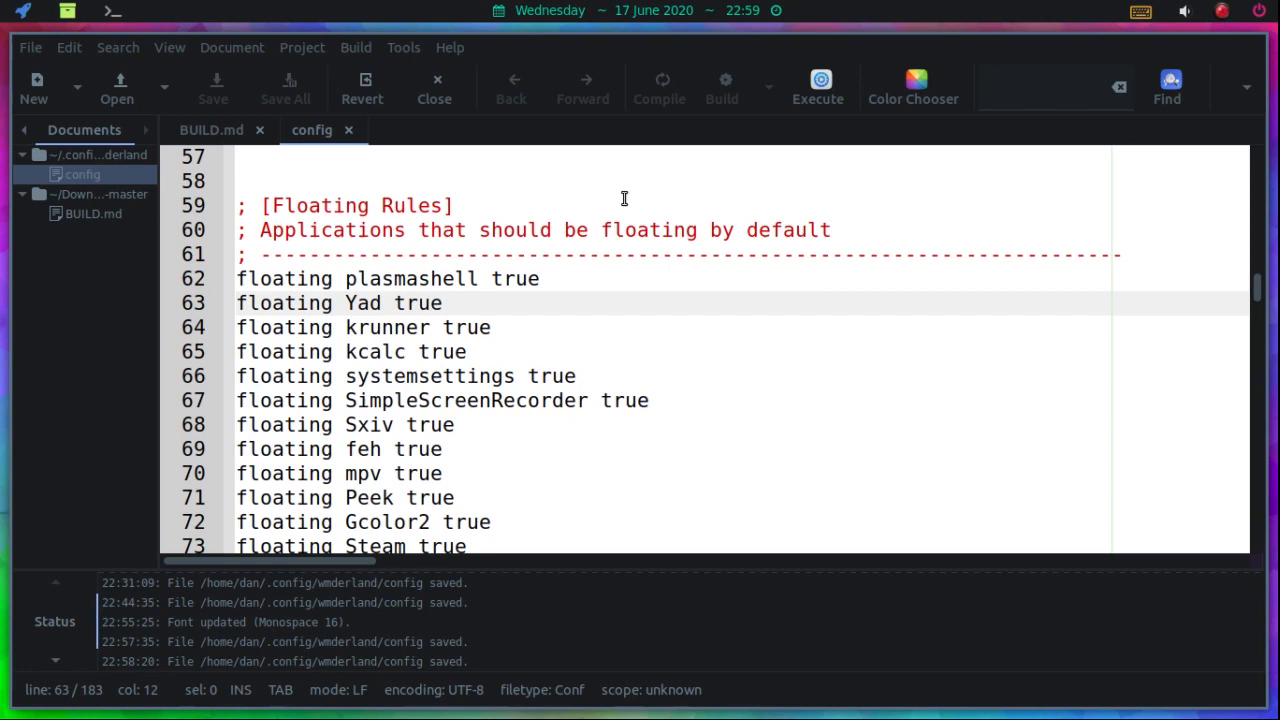
mouse_move(336, 206)
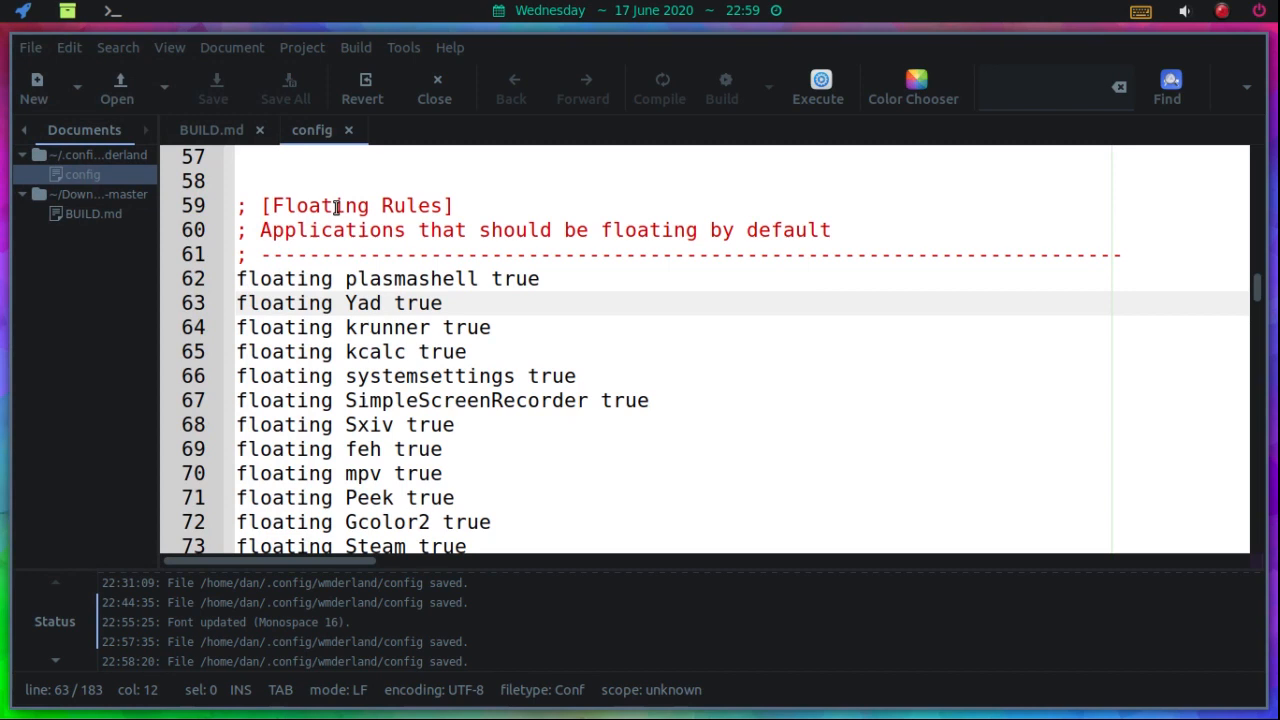
- Add the line 'floating Audacious true' below the Yad rule and save the config
type("fla")
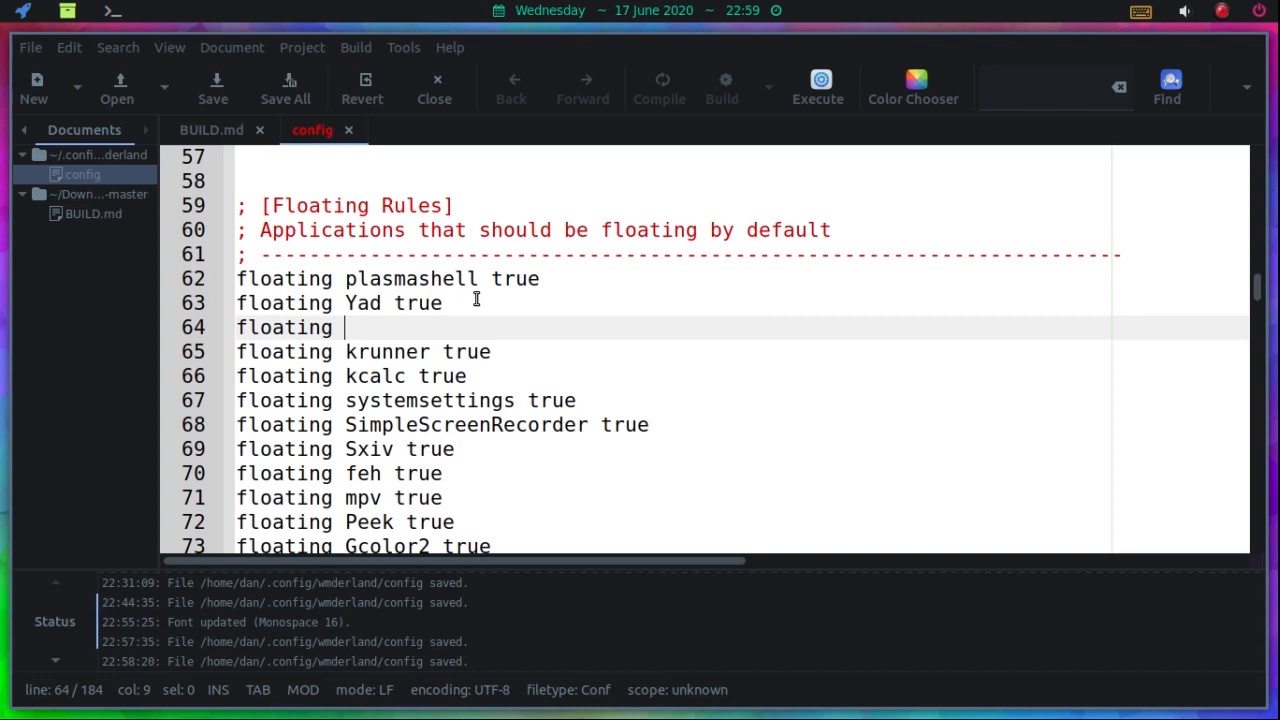
type("Audacious true")
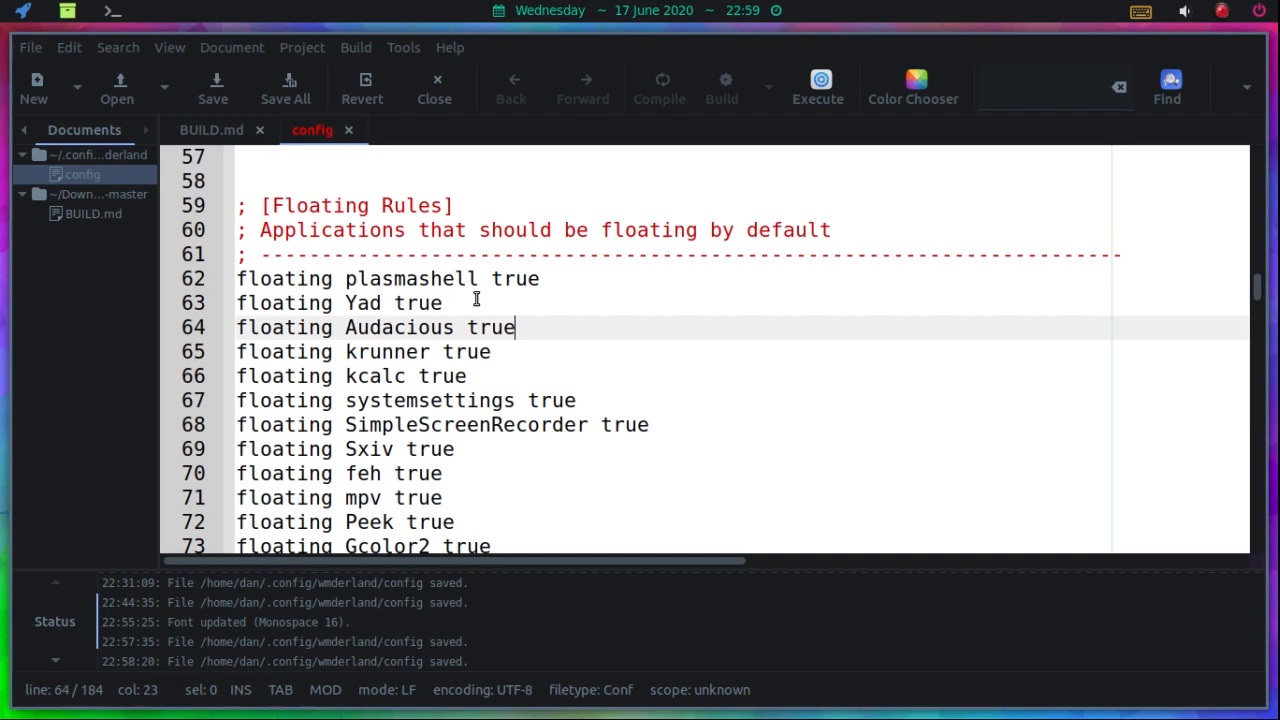
left_click(212, 88)
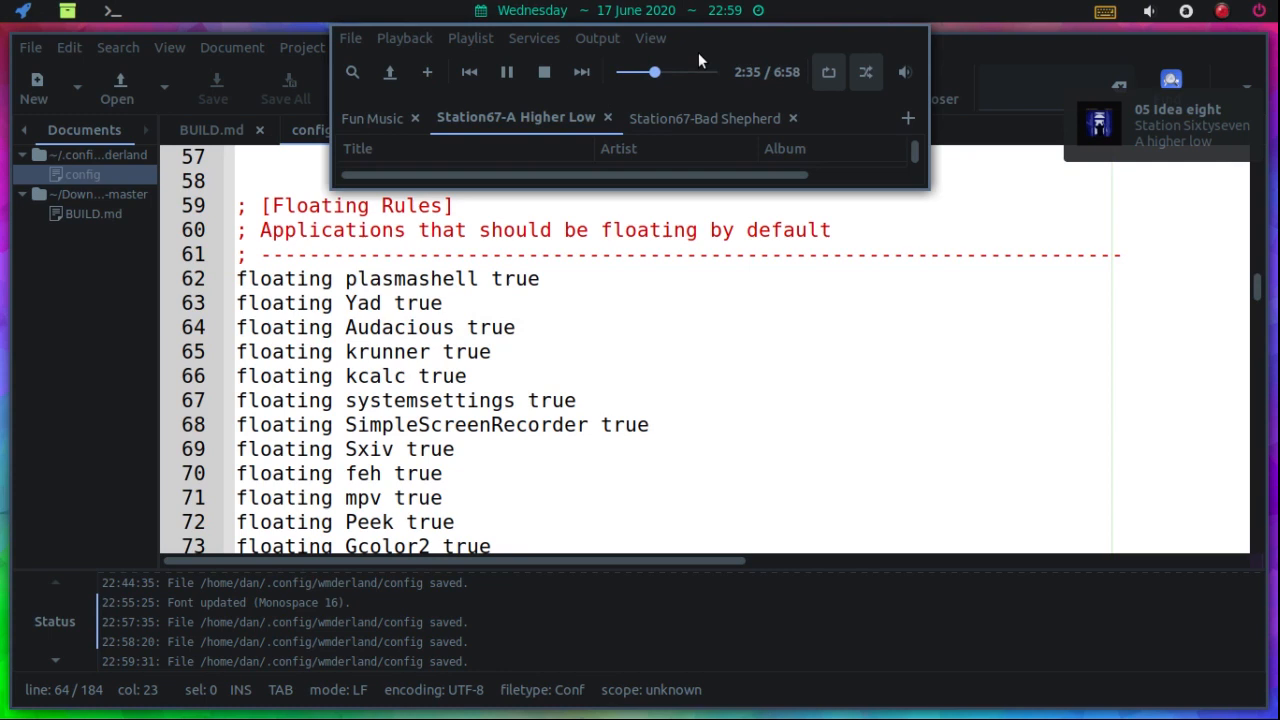
mouse_move(388, 72)
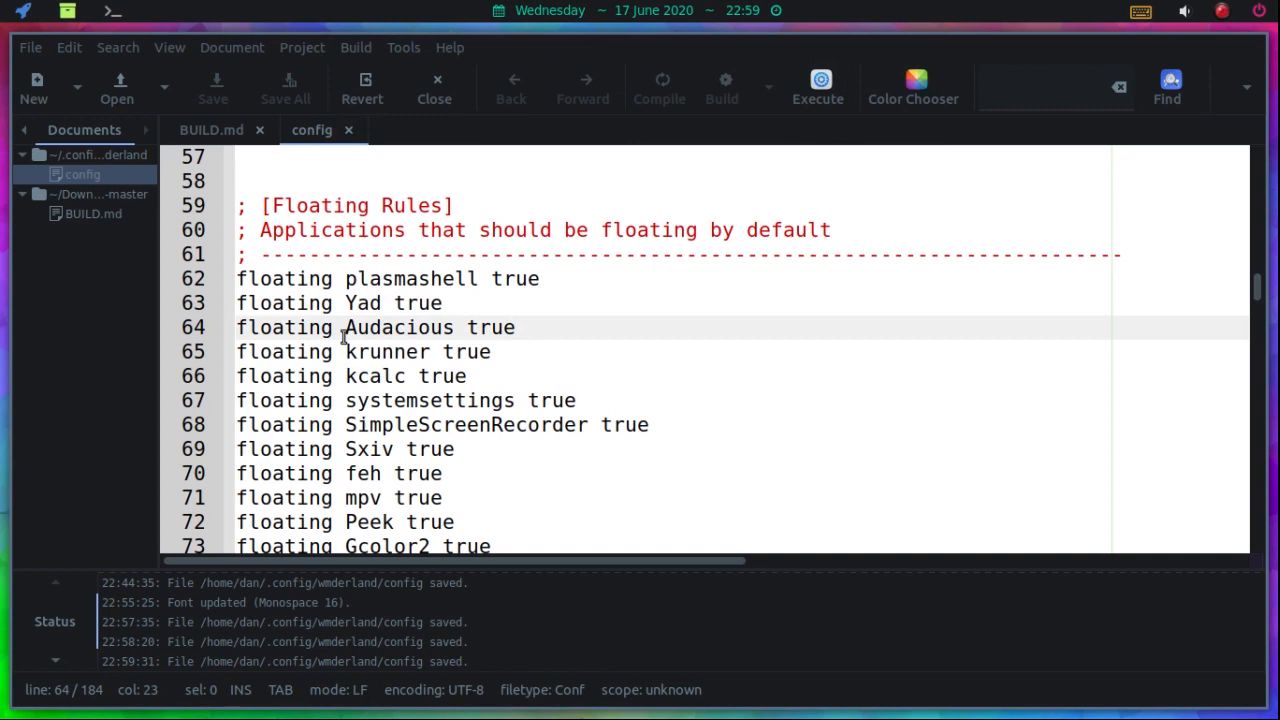
left_click(516, 328)
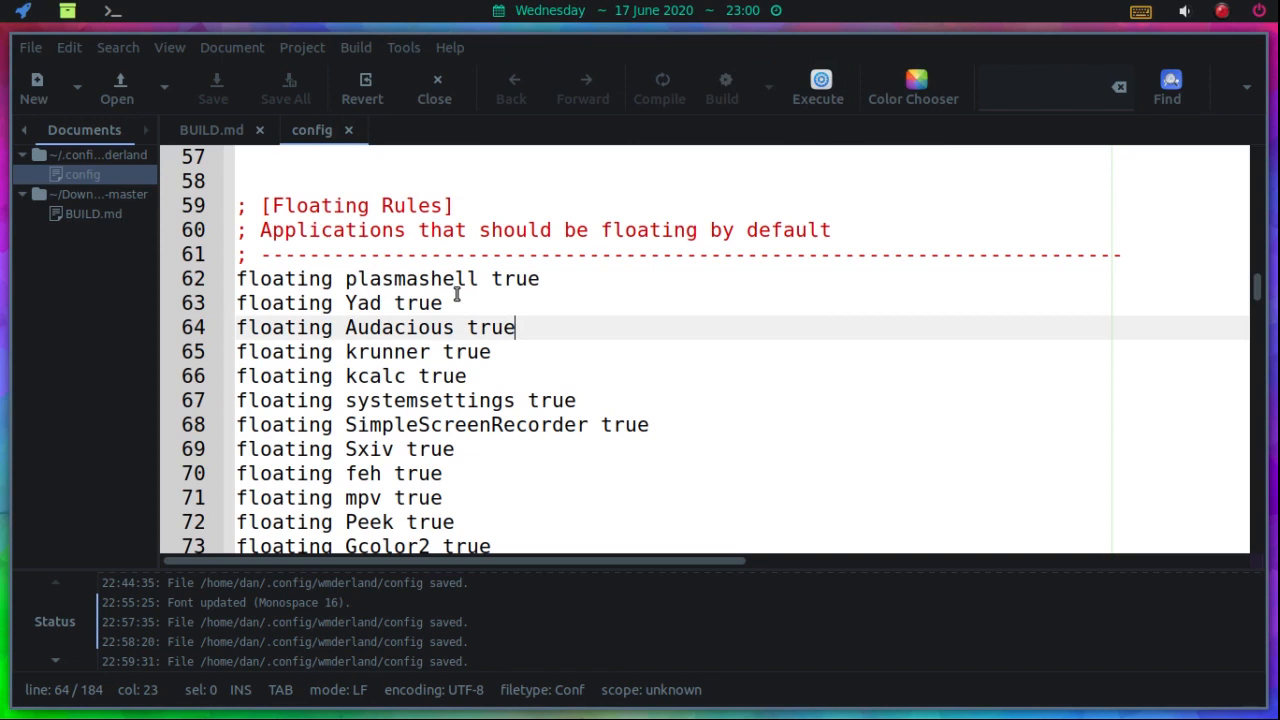
scroll("down", 3)
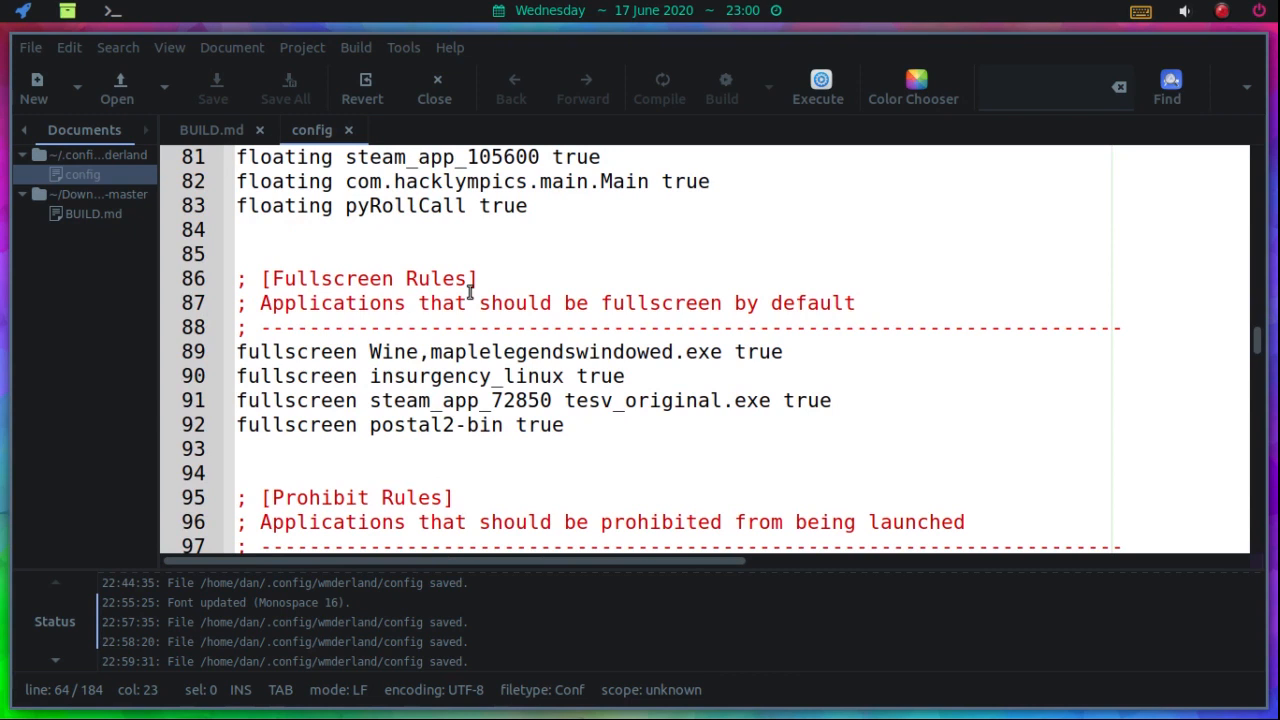
scroll("down", 3)
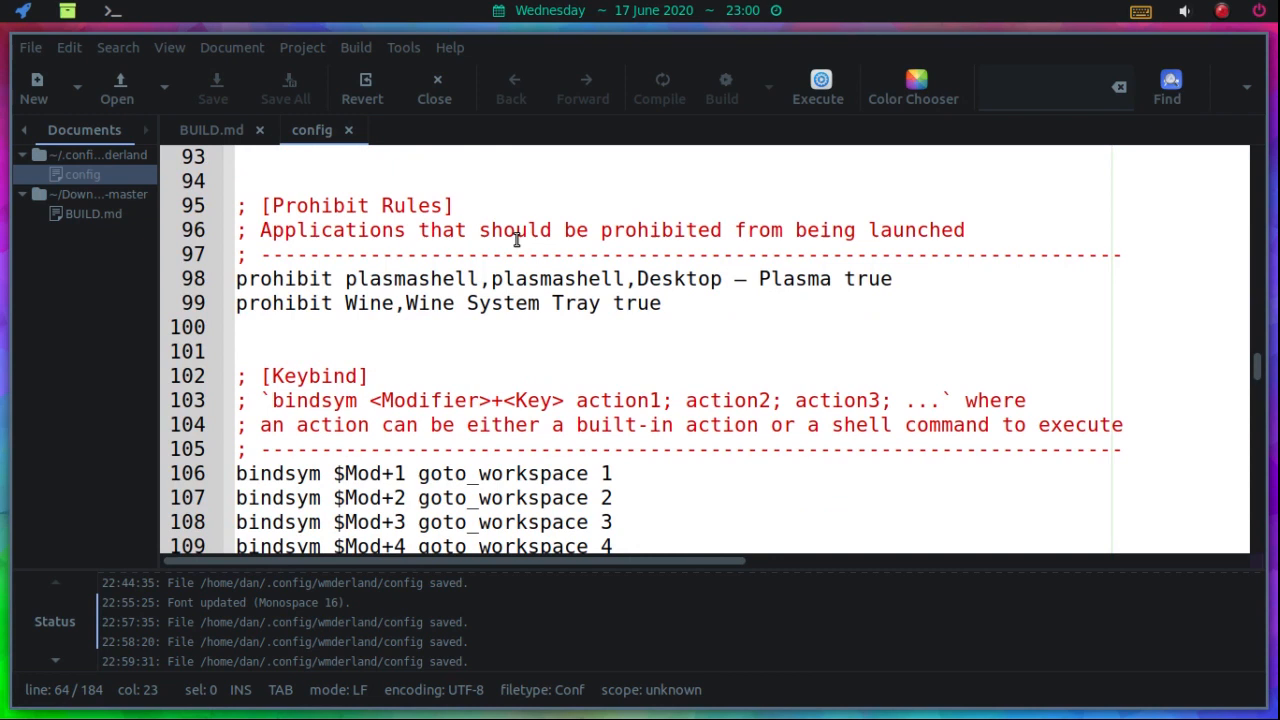
scroll("down", 3)
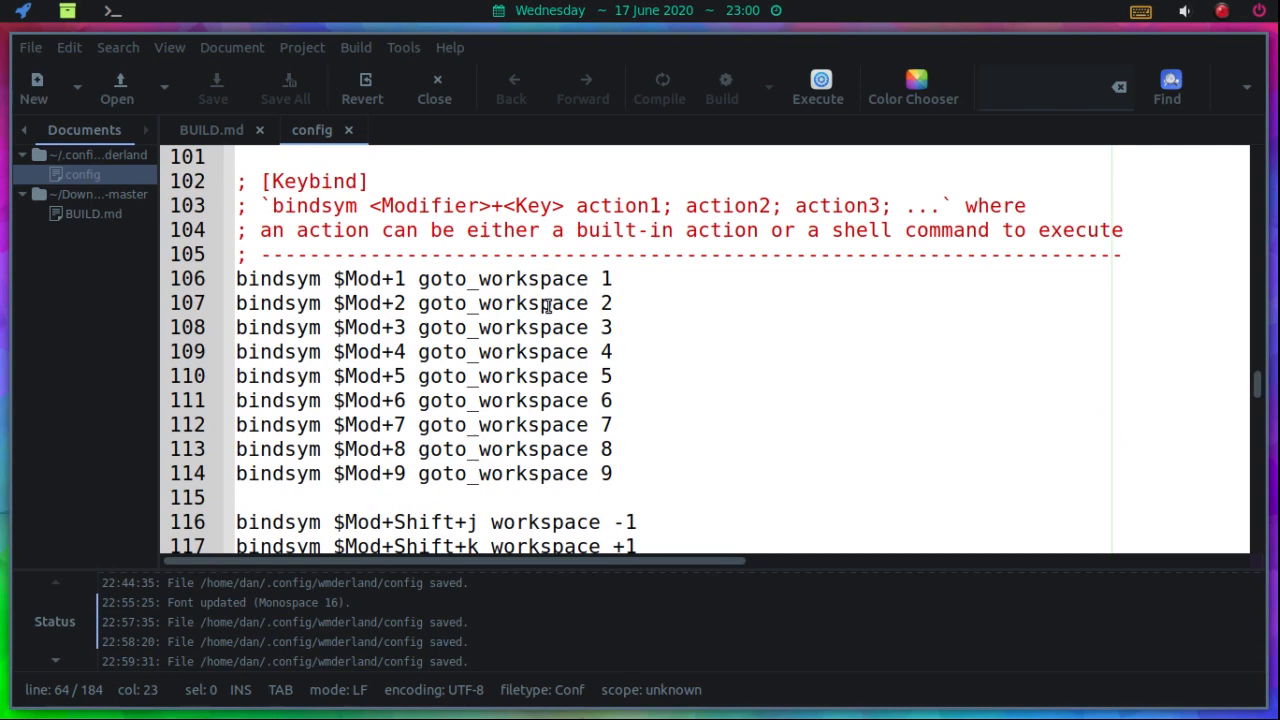
scroll("down", 3)
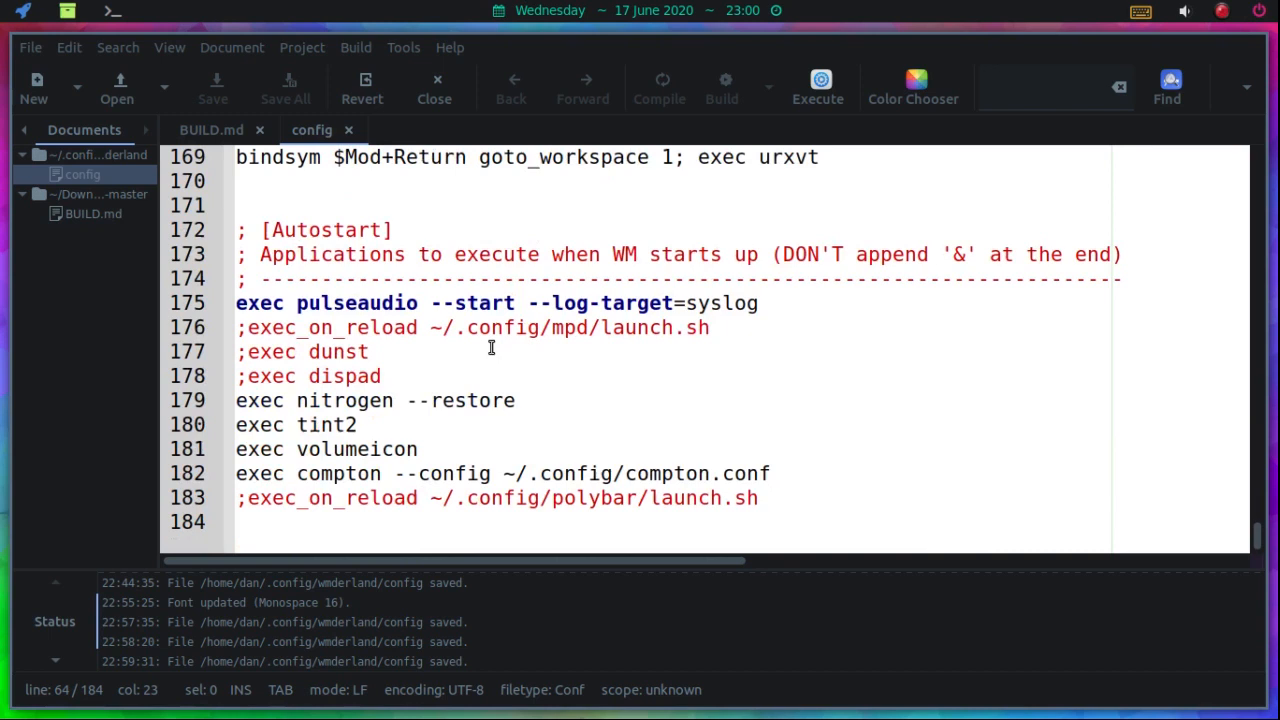
mouse_move(250, 240)
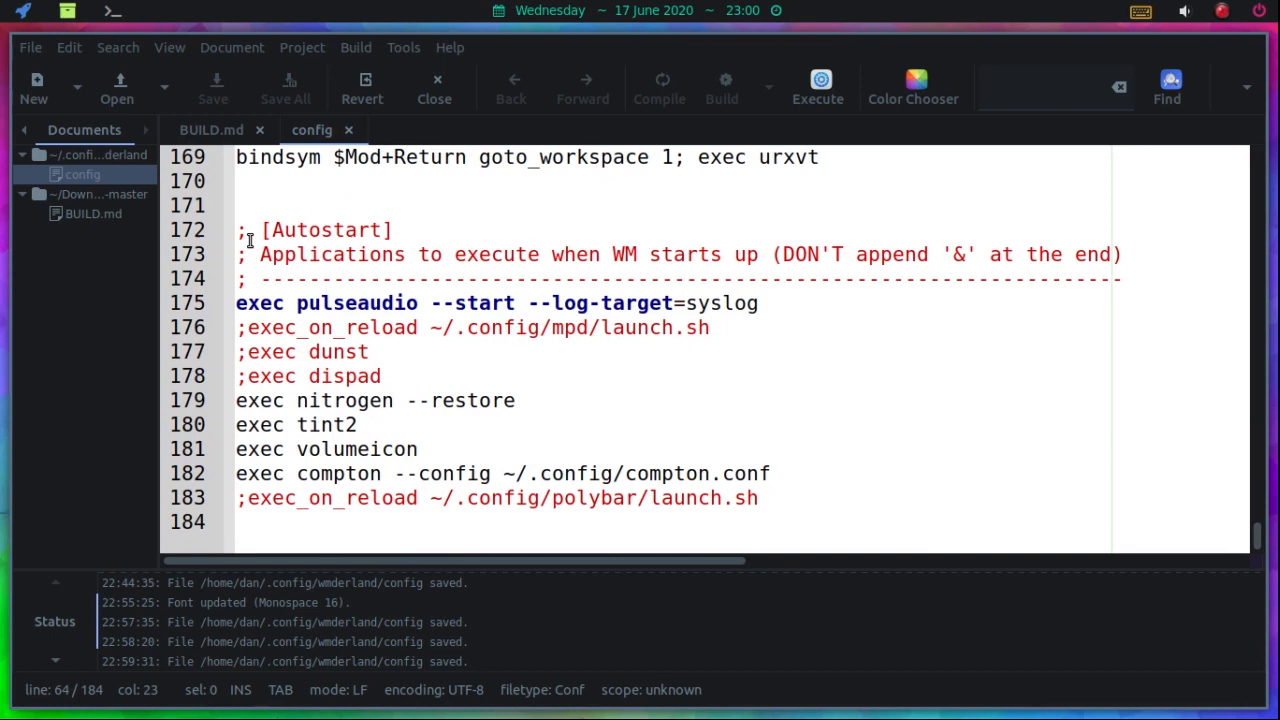
left_click(240, 230)
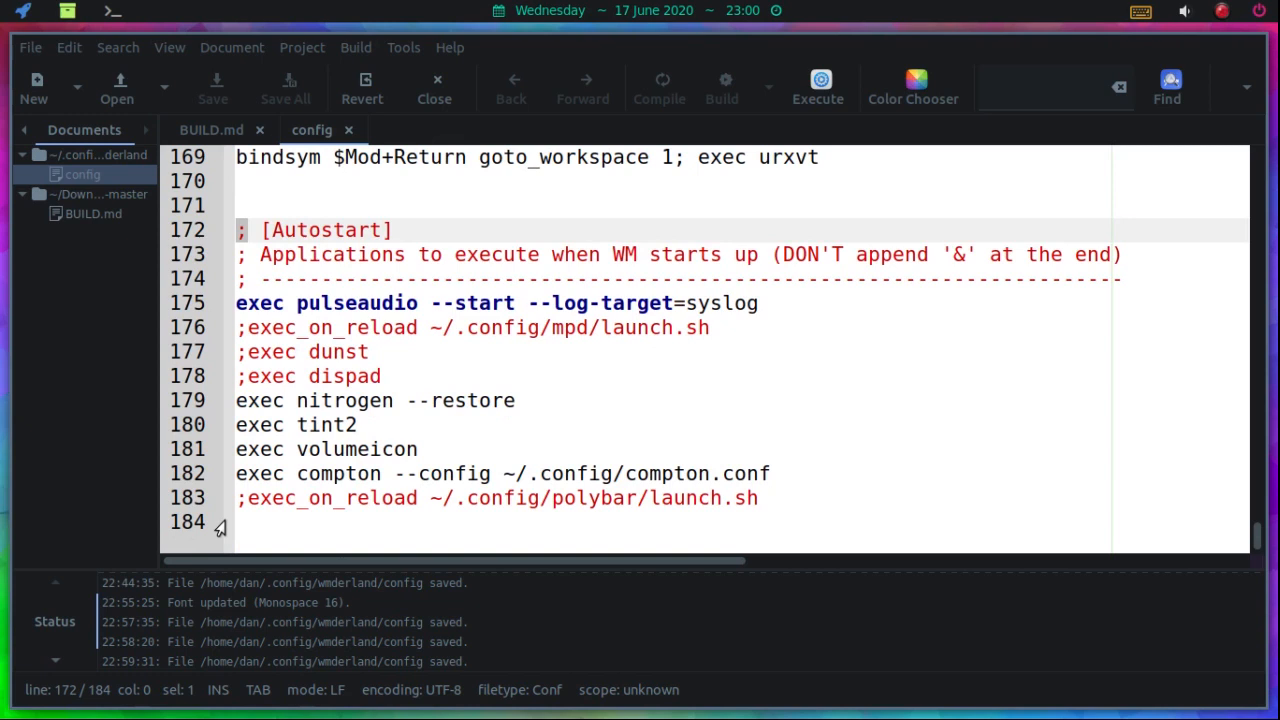
mouse_move(1022, 444)
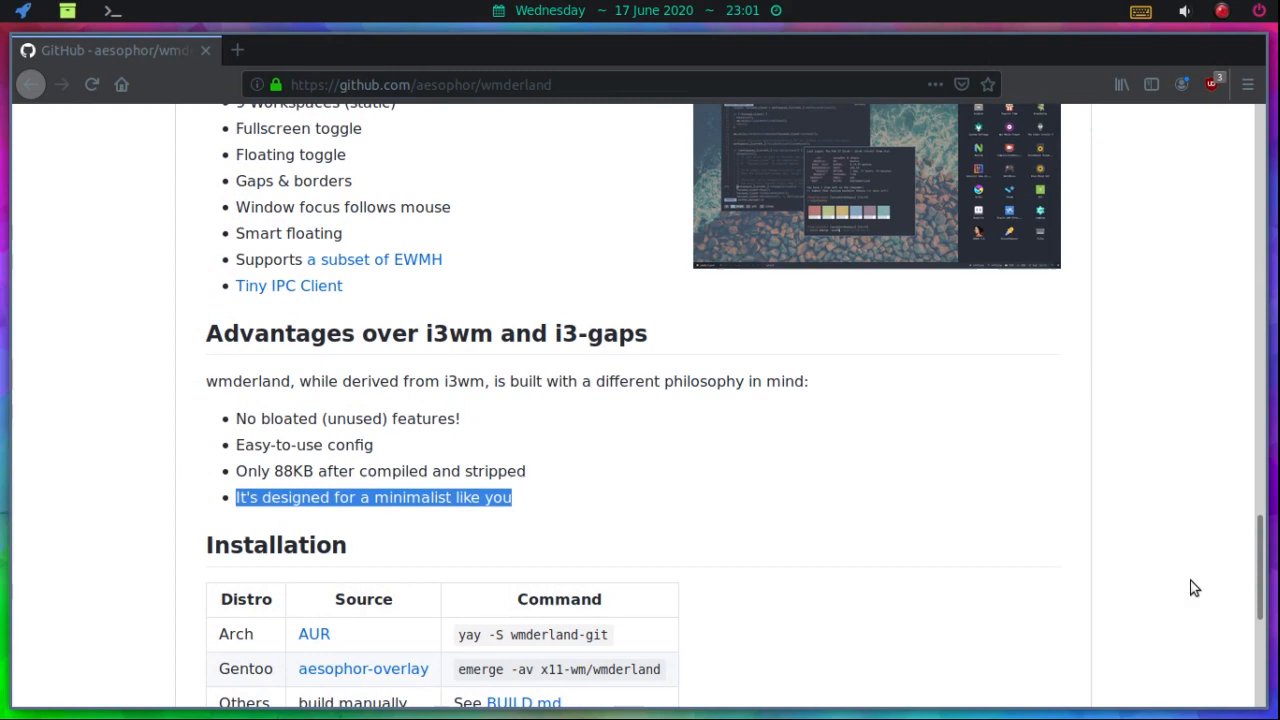
- Scroll the wmderland README up to the Advantages and Installation sections
scroll("up", 3)
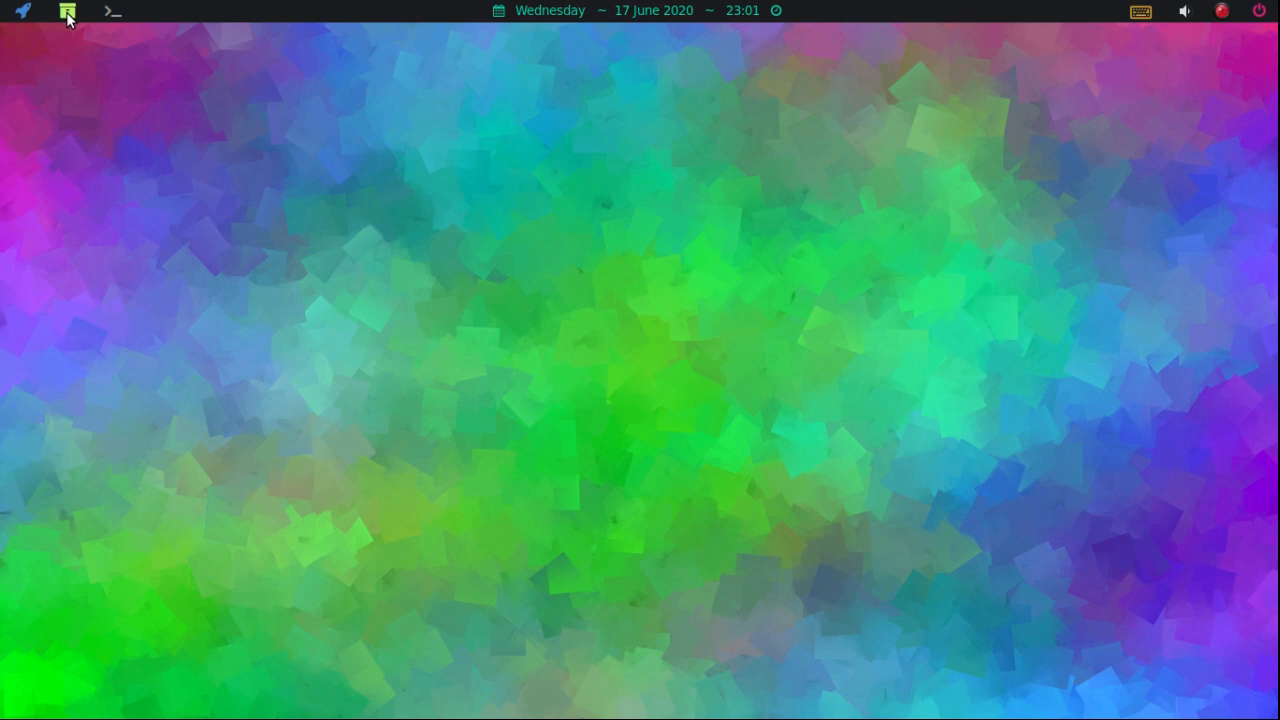
mouse_move(68, 12)
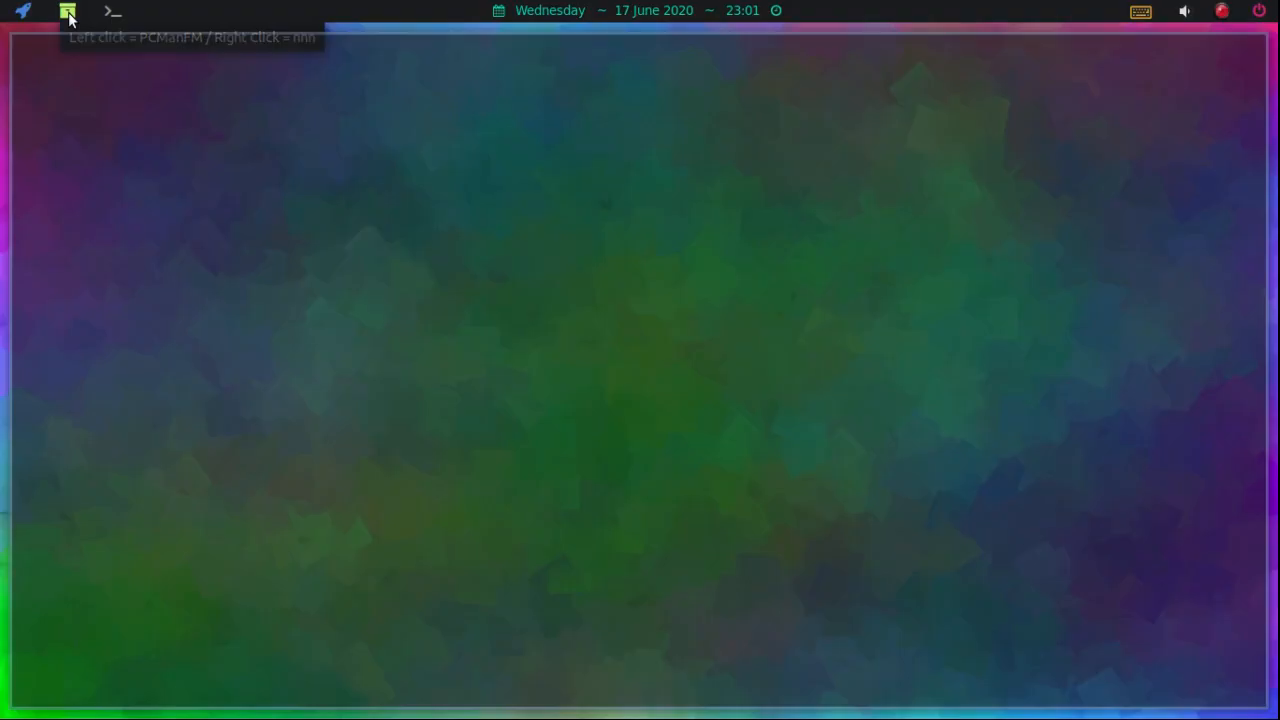
- Launch PCManFM, look inside ~/.config/wmderland, then return to the .config folder
left_click(68, 12)
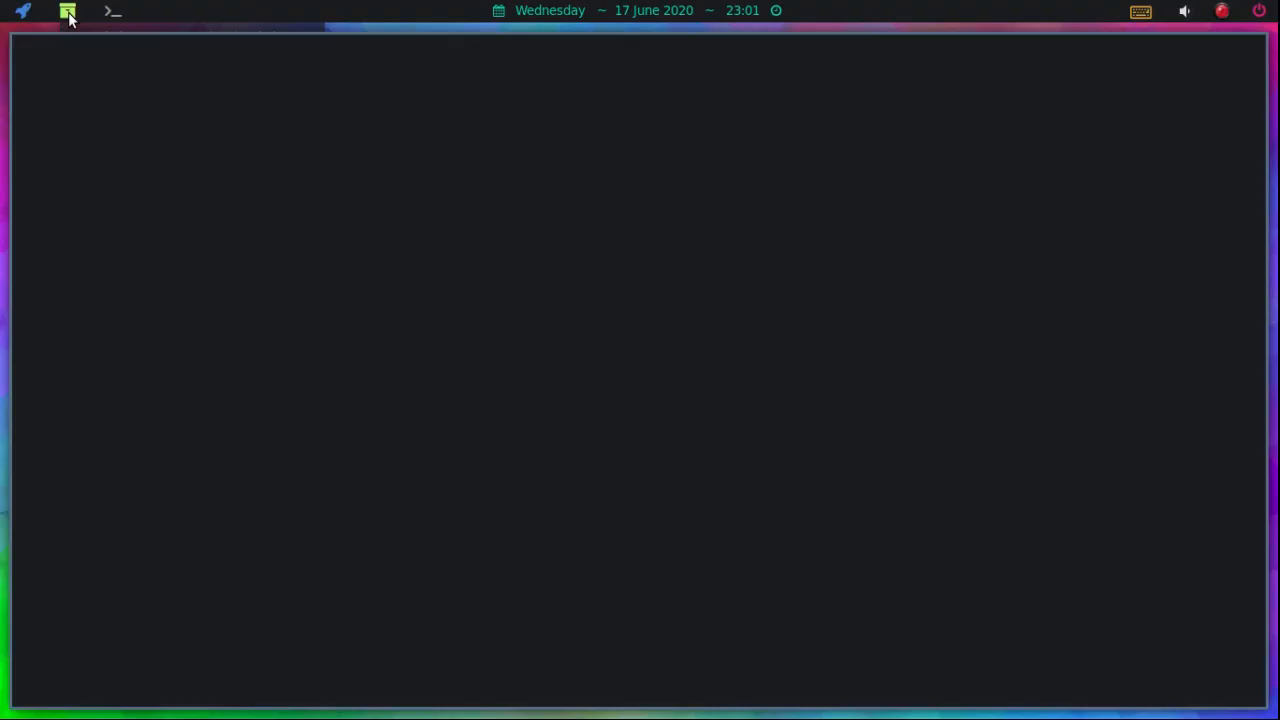
left_click(68, 12)
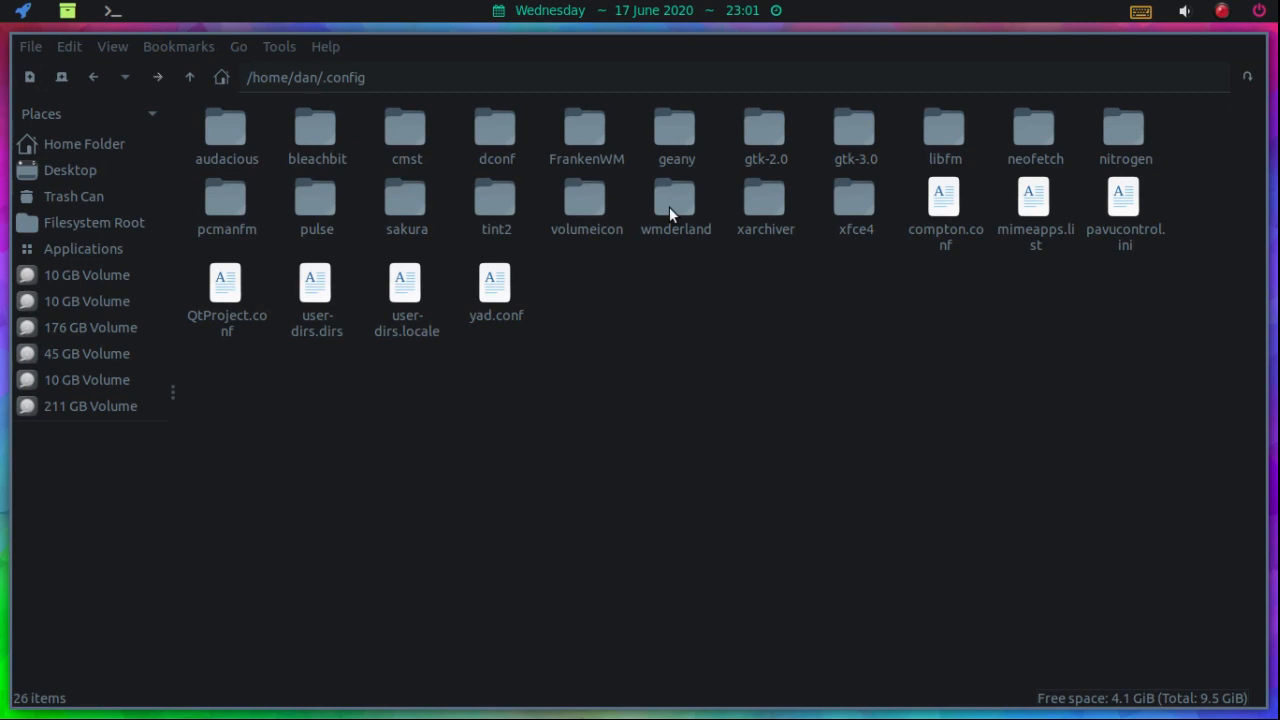
mouse_move(676, 198)
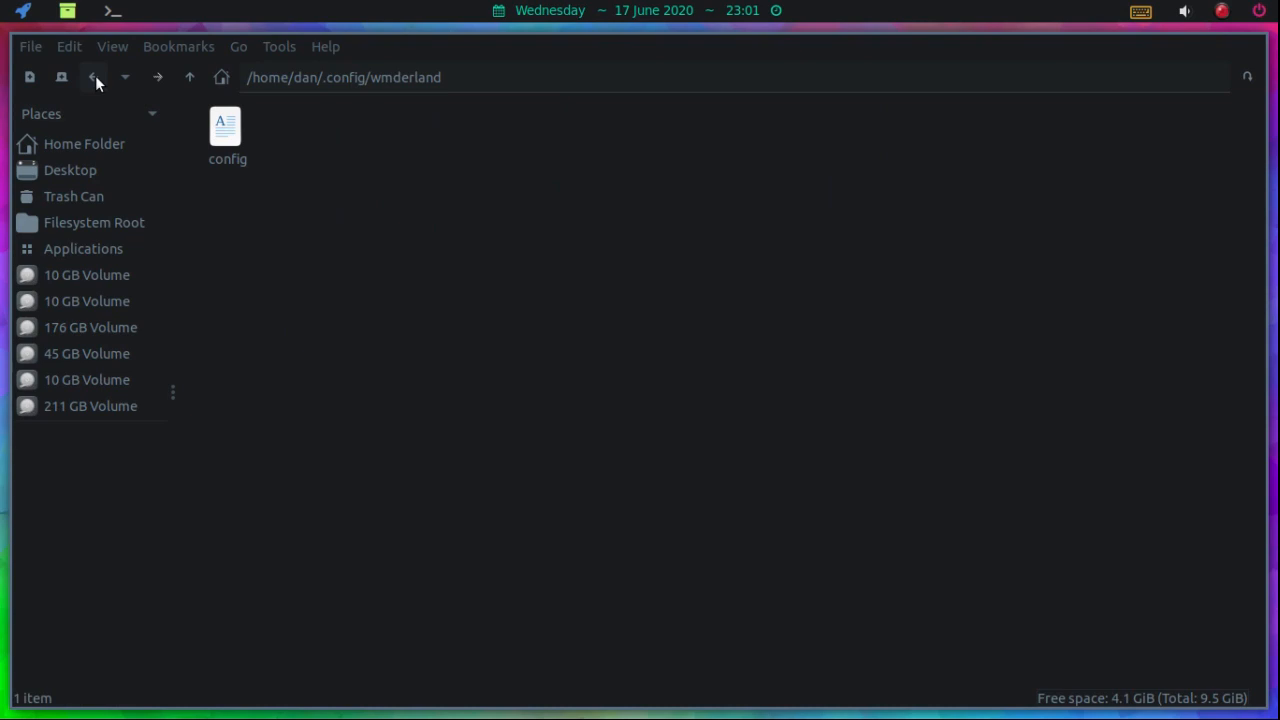
left_click(92, 76)
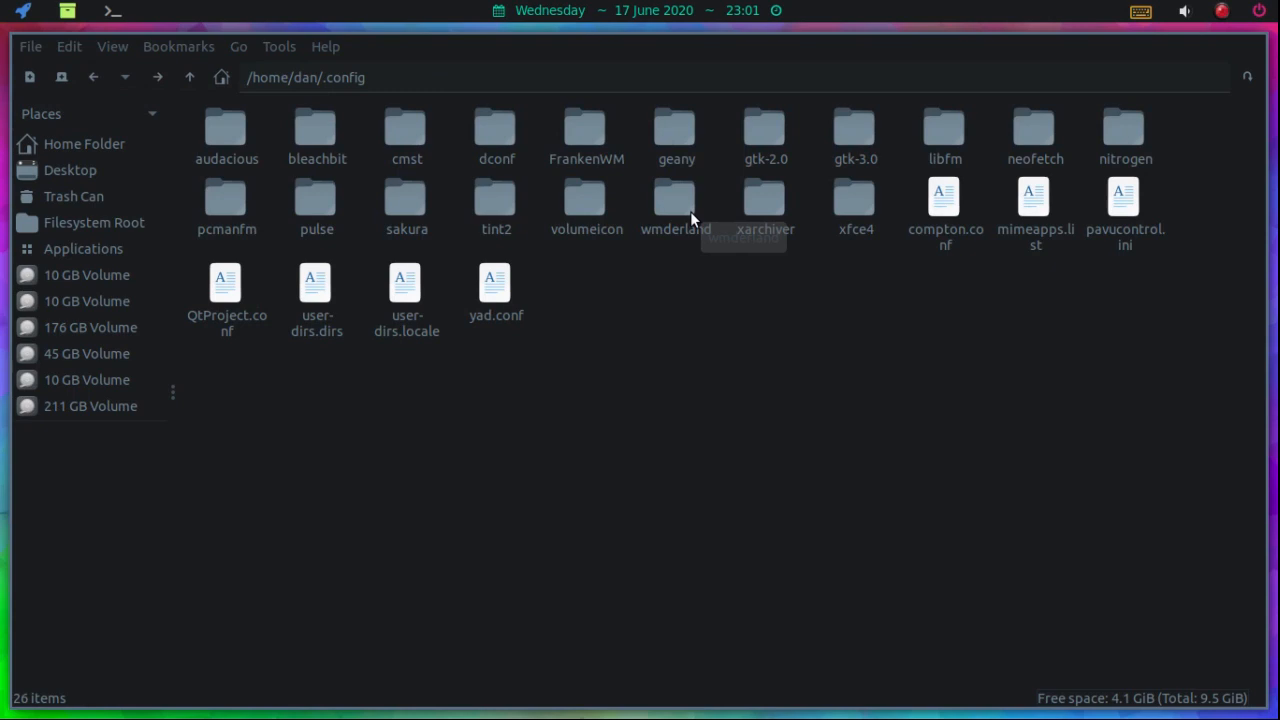
mouse_move(84, 176)
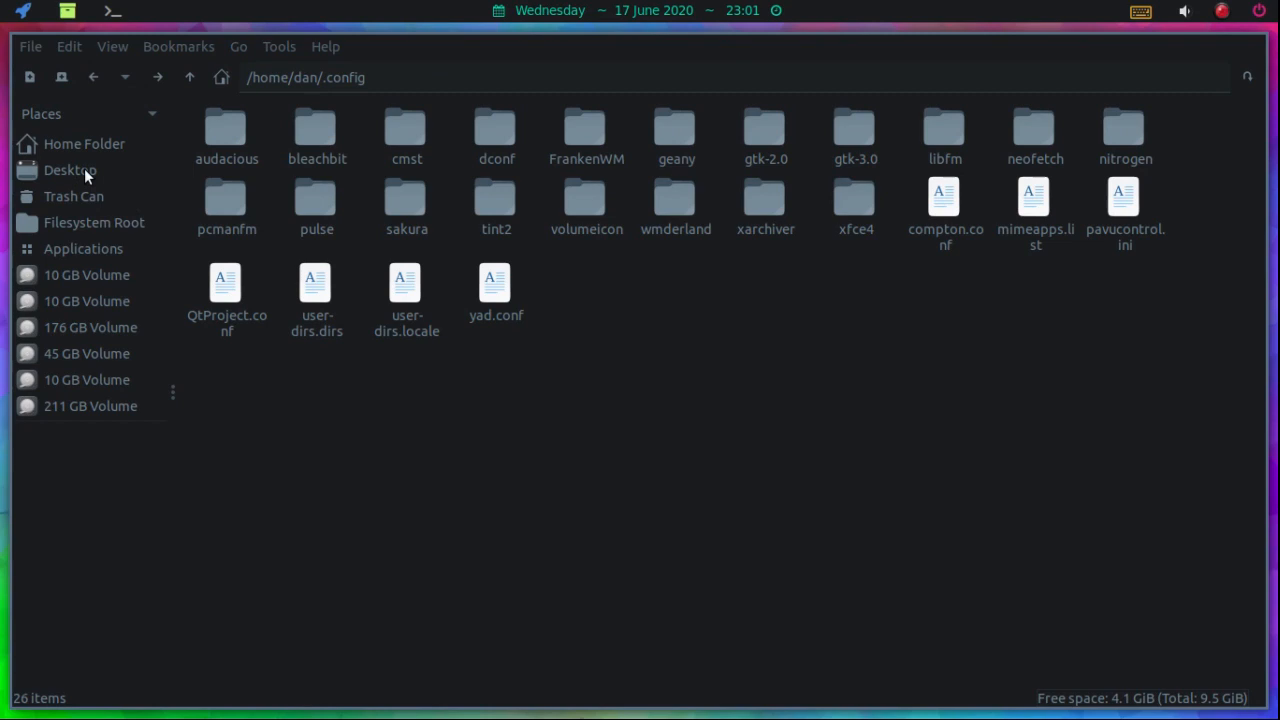
- Navigate from Filesystem Root through etc and xdg into the system-wide wmderland folder
left_click(92, 222)
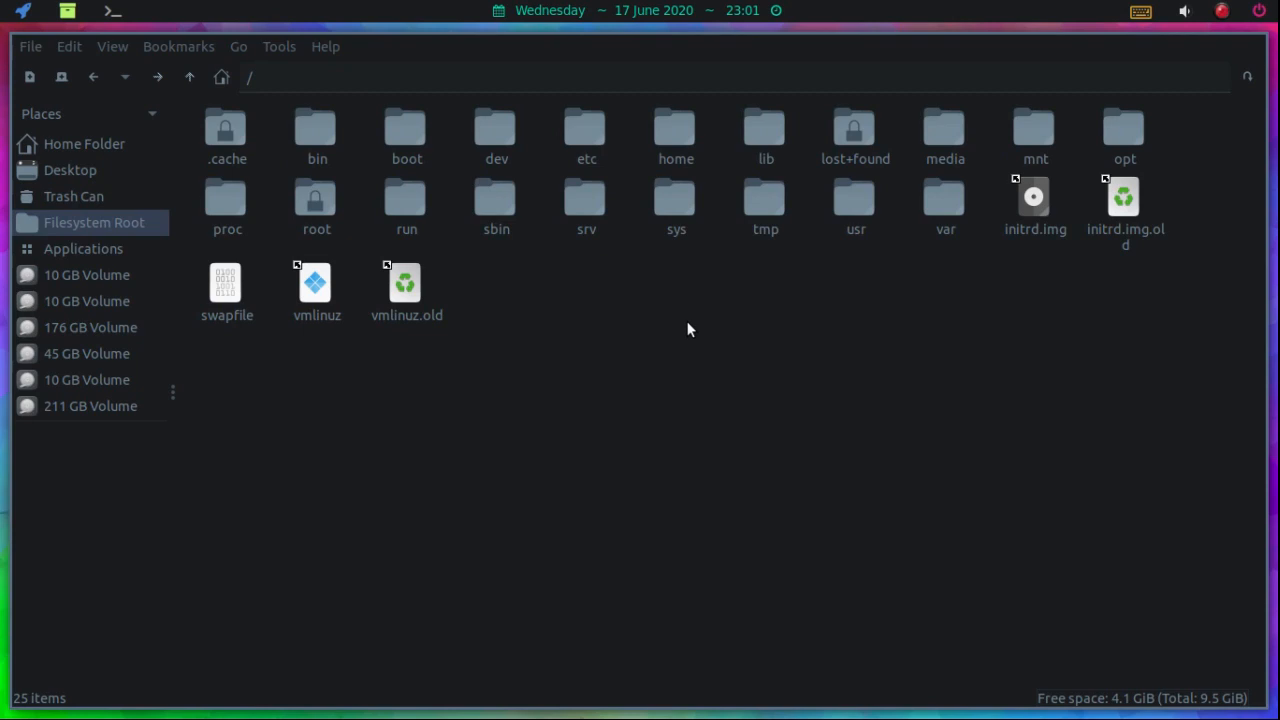
mouse_move(856, 194)
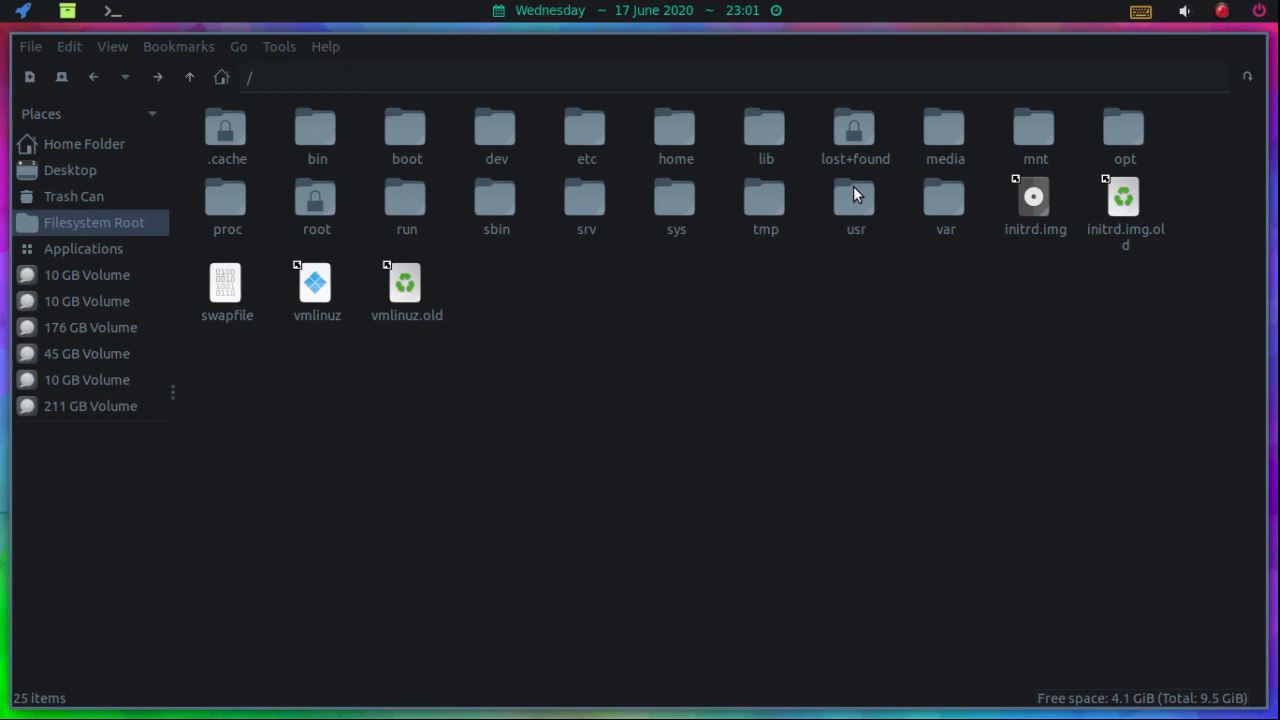
double_click(586, 136)
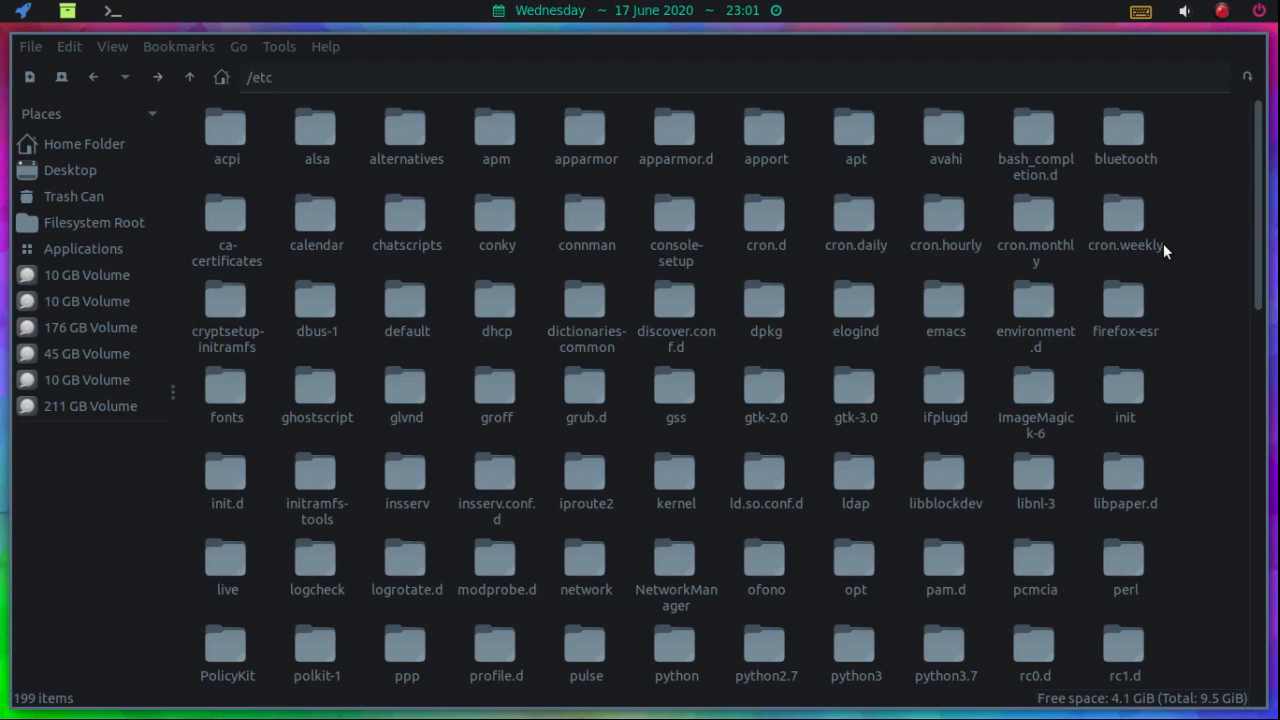
scroll("down", 3)
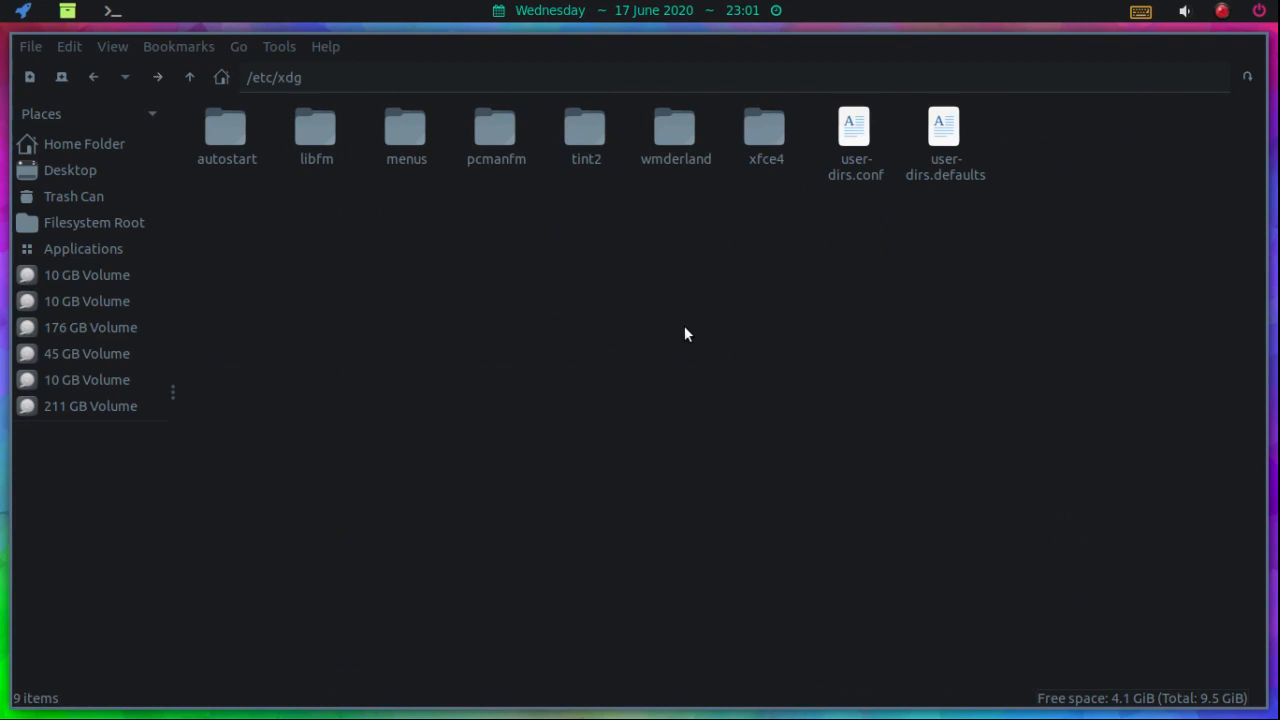
double_click(676, 130)
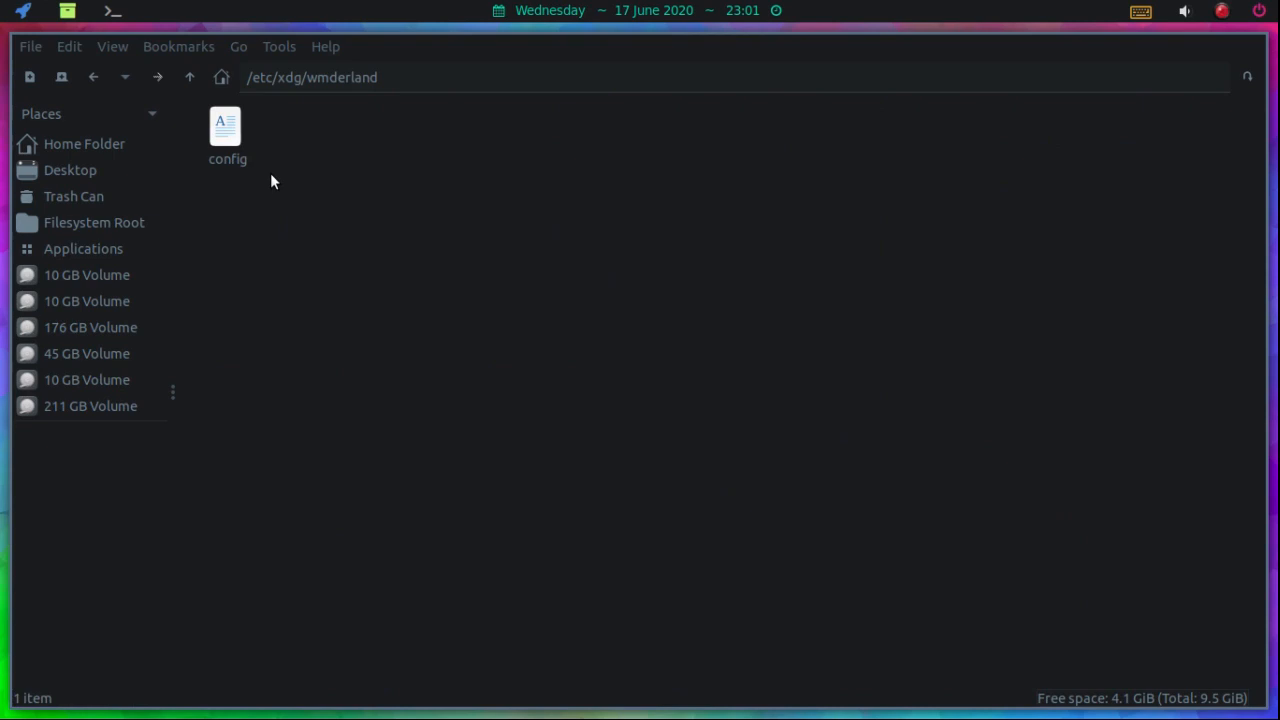
mouse_move(420, 260)
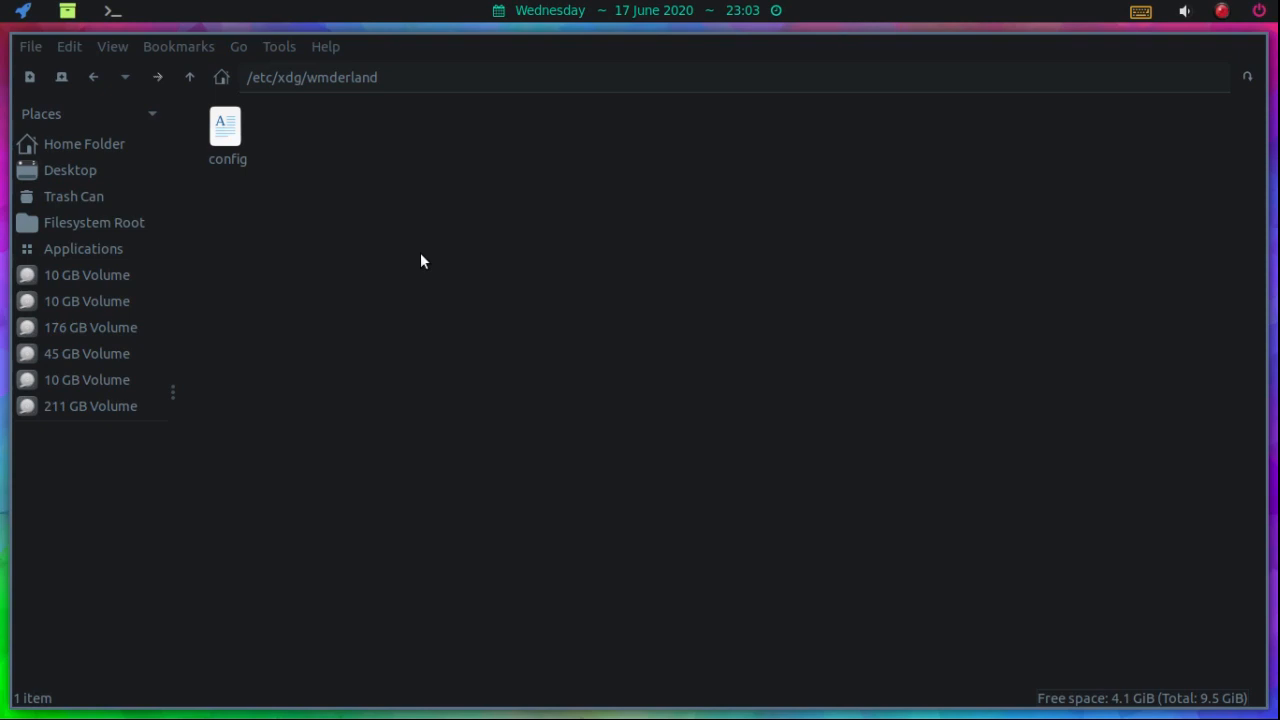
mouse_move(658, 200)
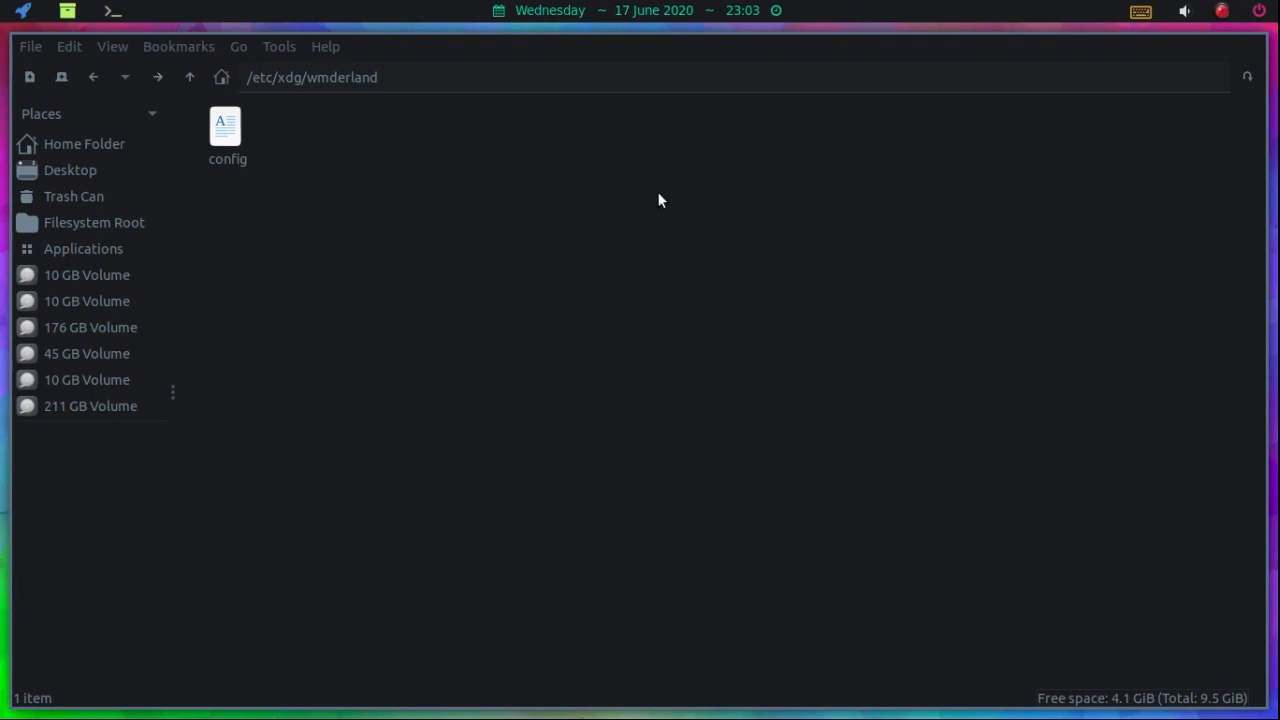
mouse_move(650, 182)
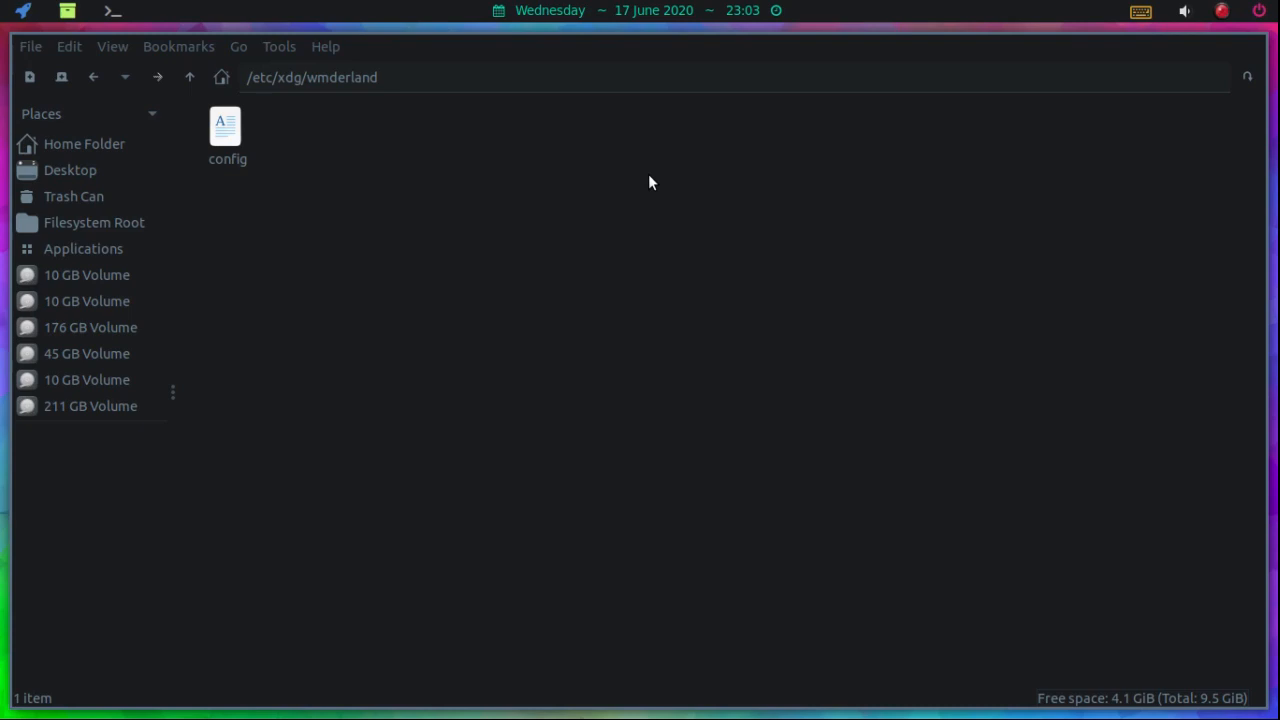
mouse_move(624, 184)
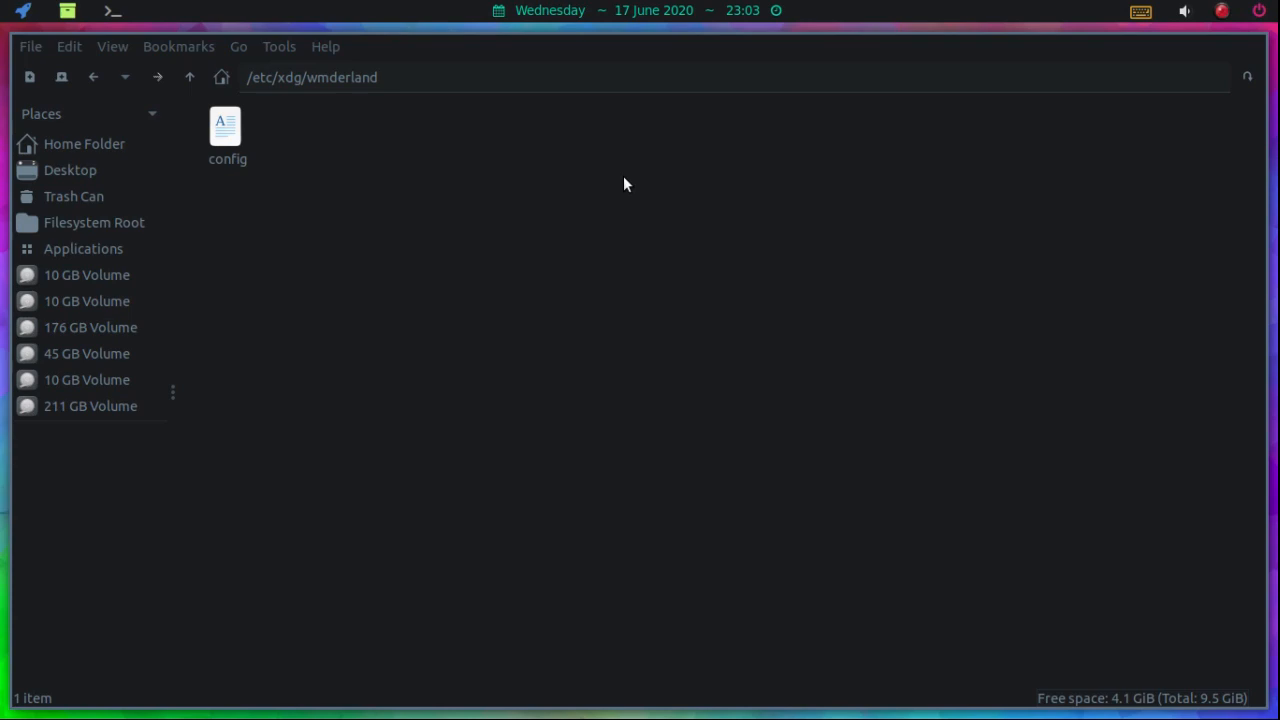
mouse_move(738, 16)
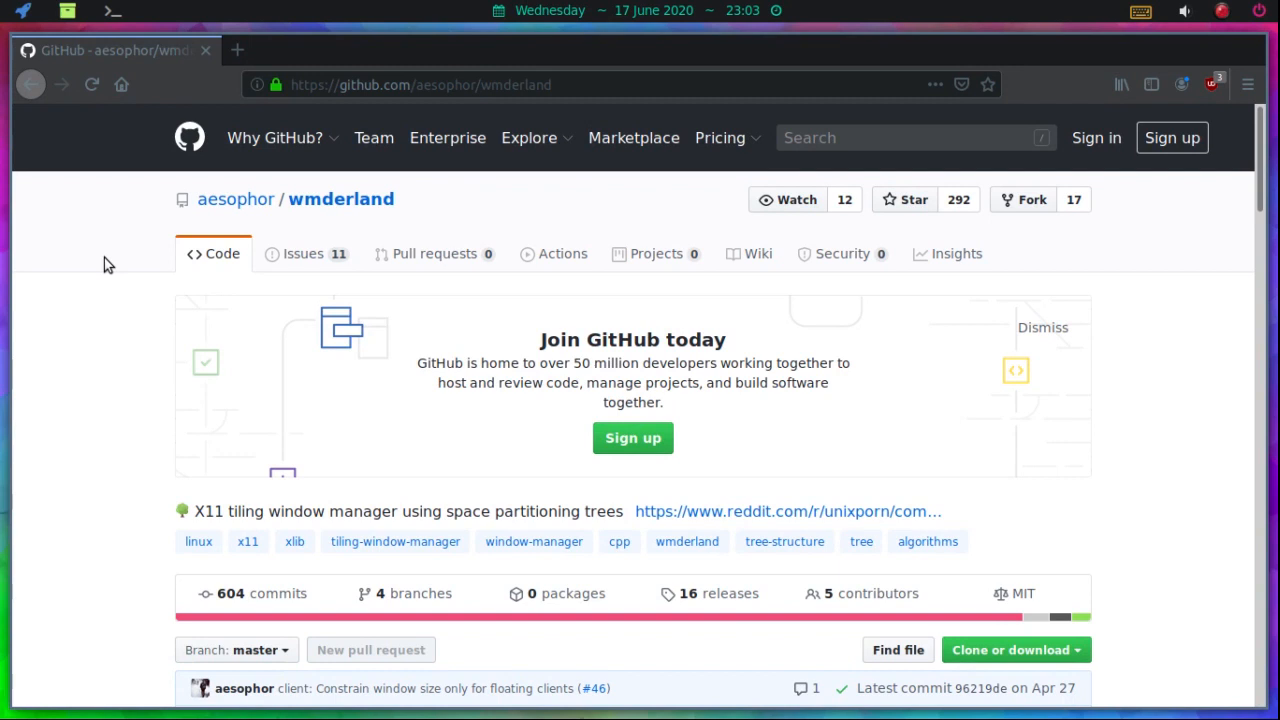
- Scroll through the aesophor/wmderland repository file list and back to the top
scroll("down", 3)
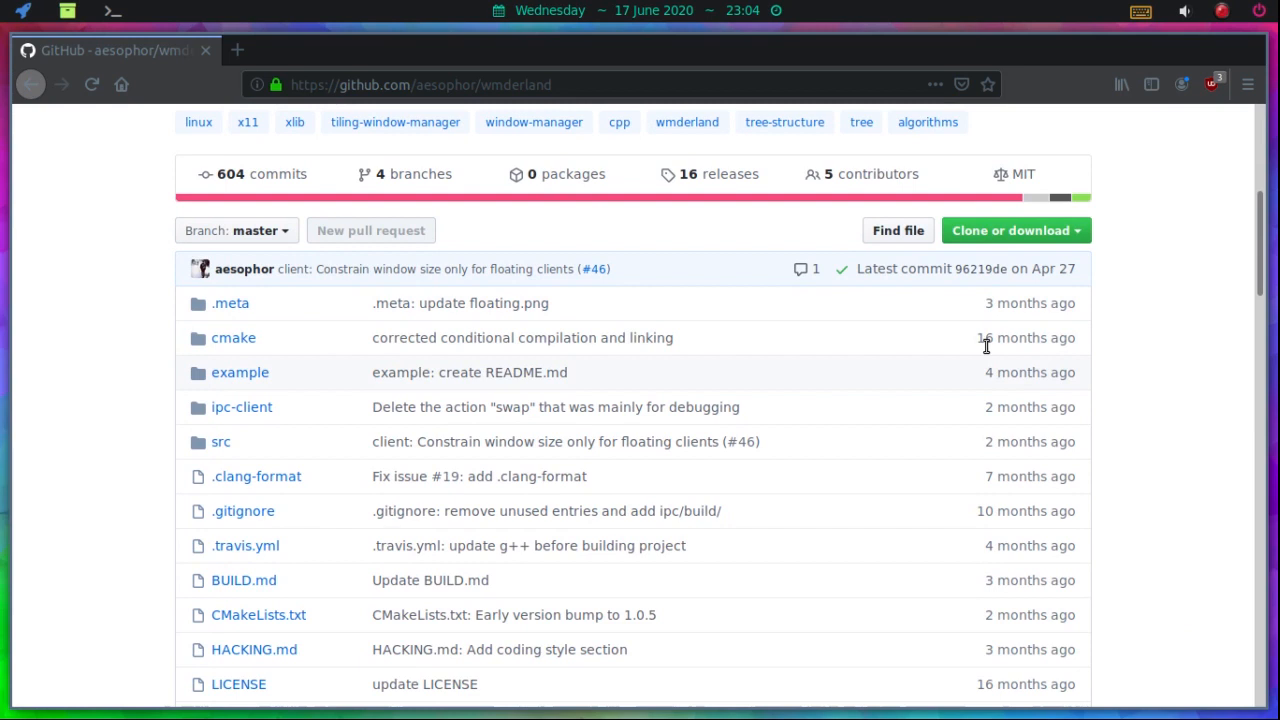
scroll("down", 3)
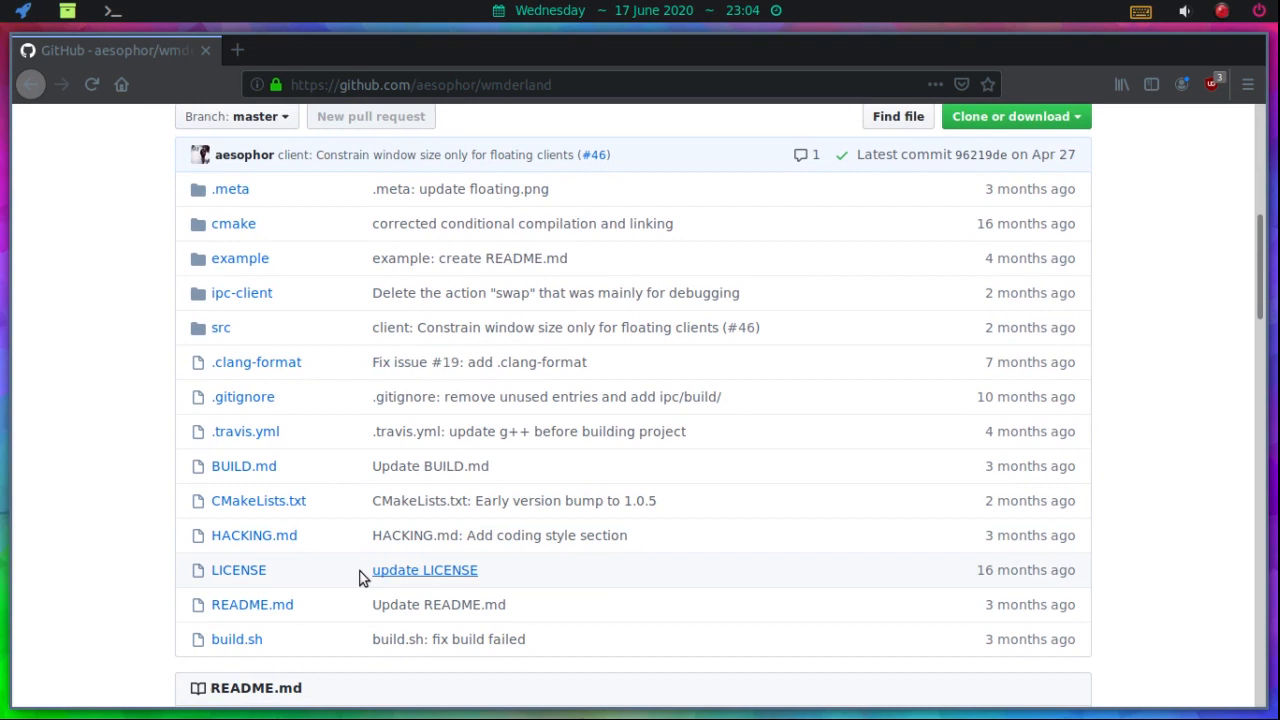
scroll("up", 3)
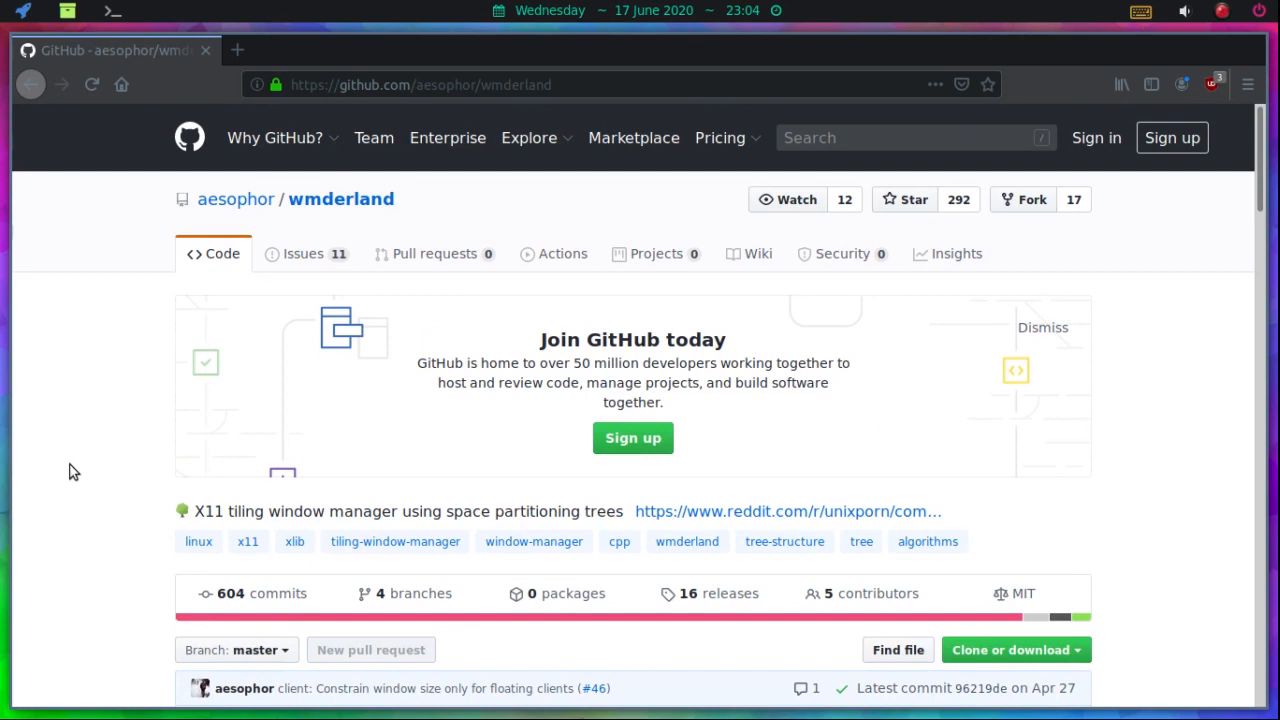